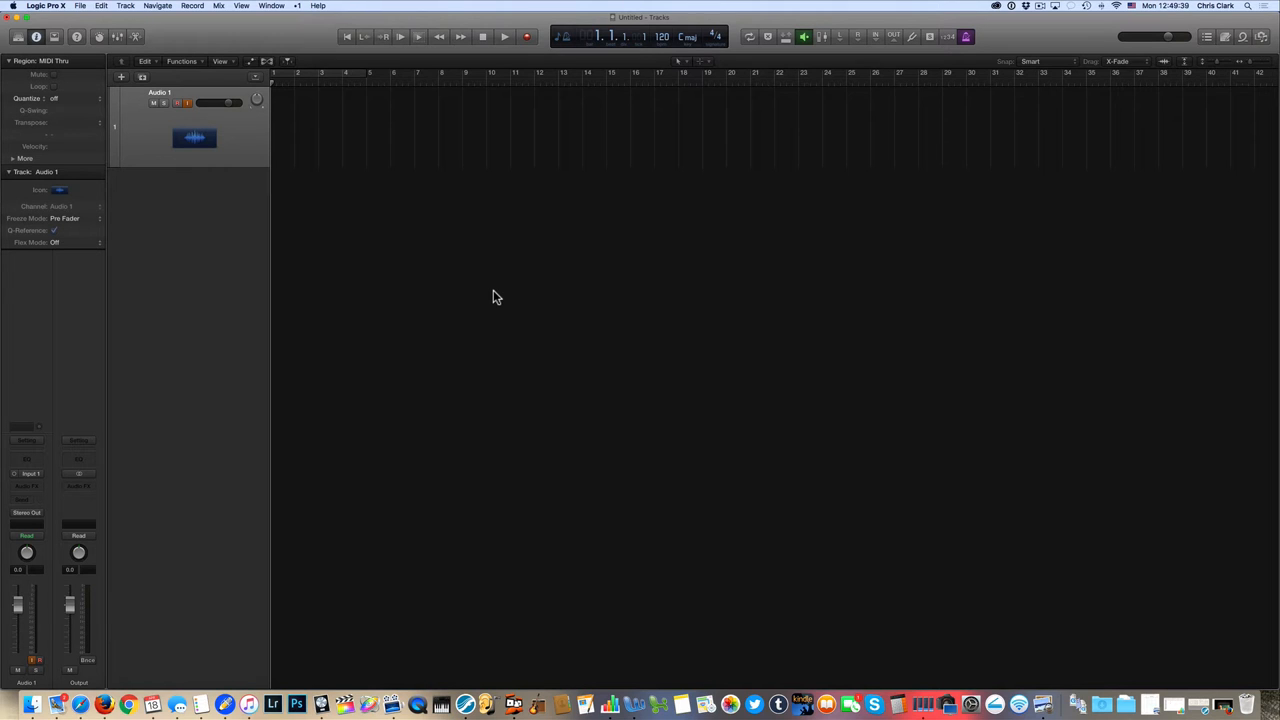
- Replace Audio 1's waveform icon with the microphone icon from the Other category
left_click(242, 6)
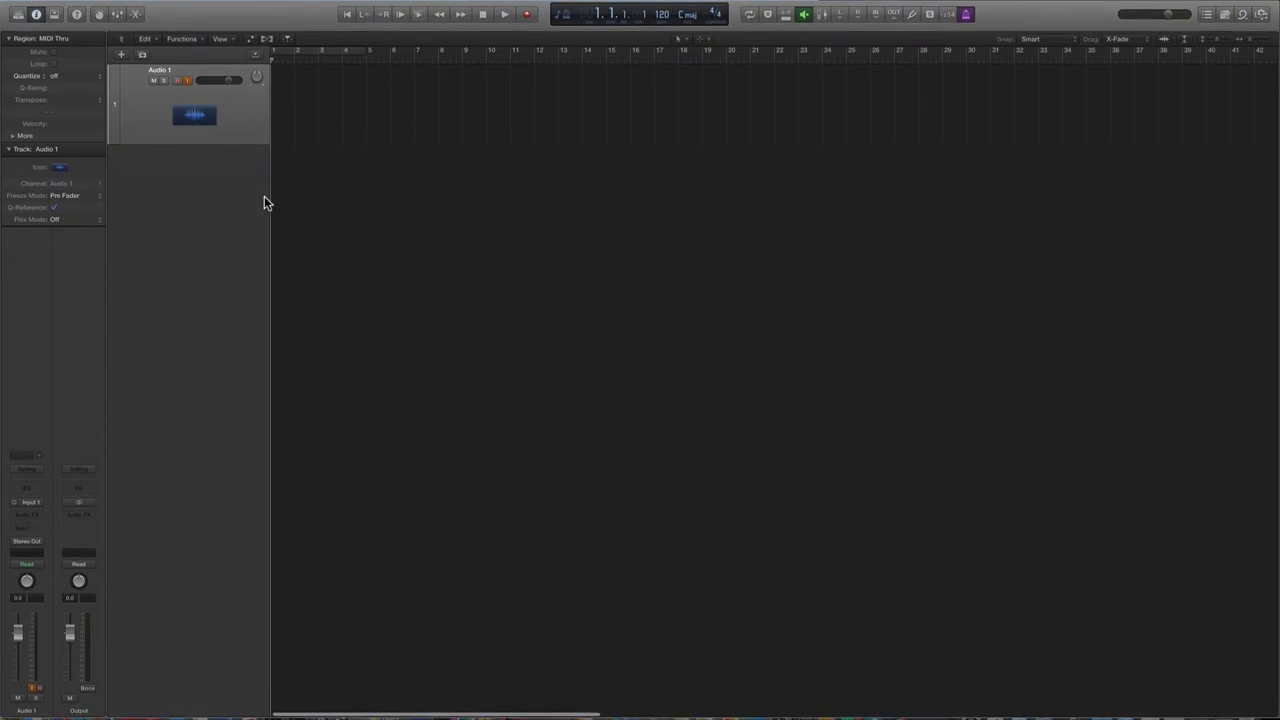
left_click(194, 115)
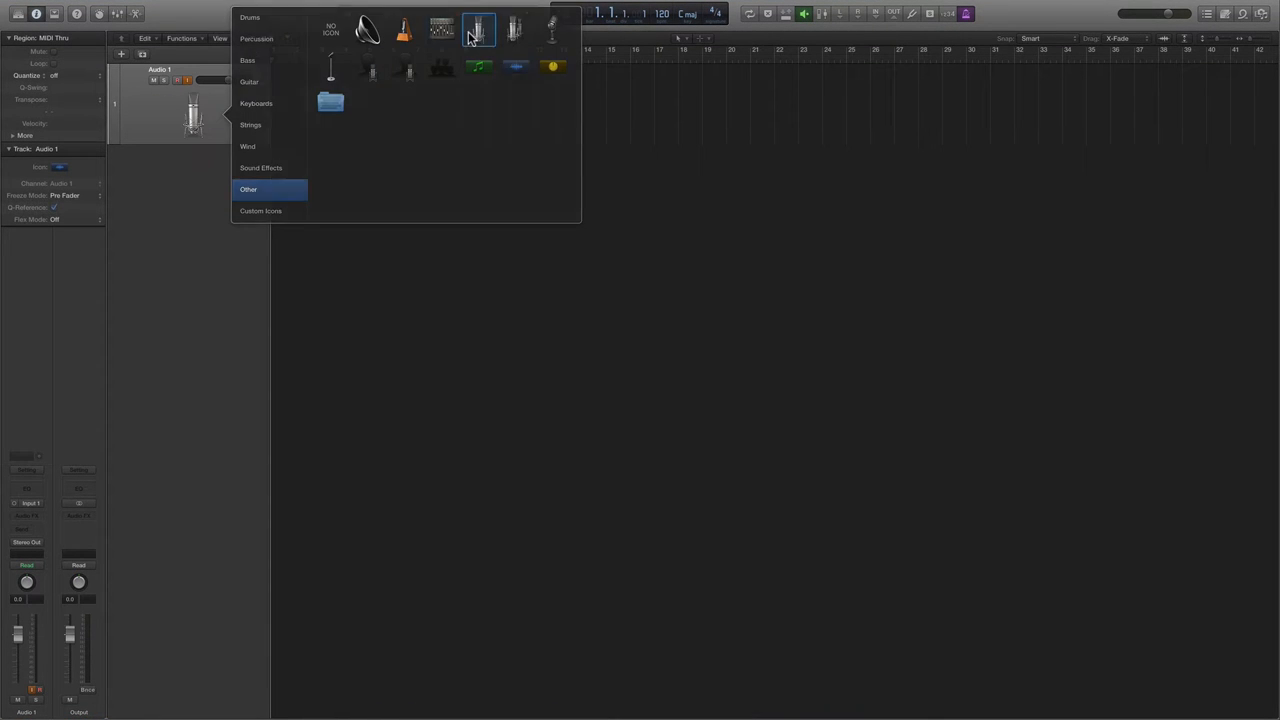
left_click(477, 28)
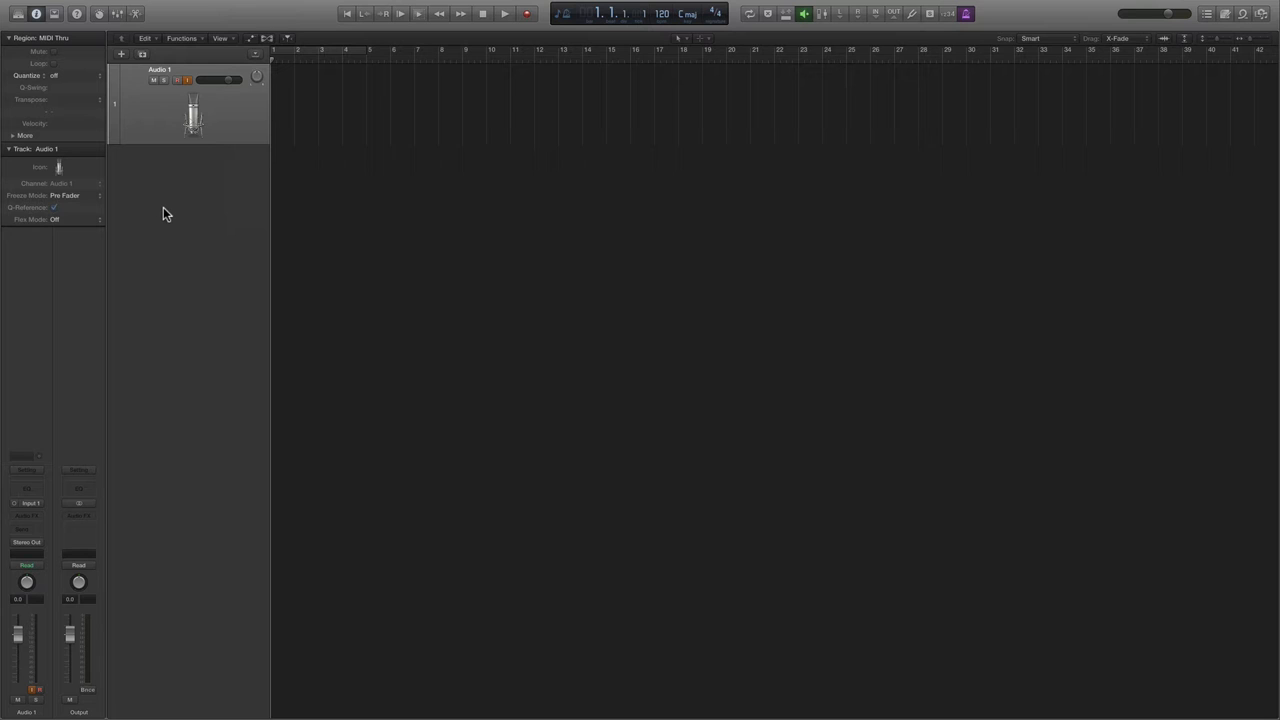
mouse_move(169, 205)
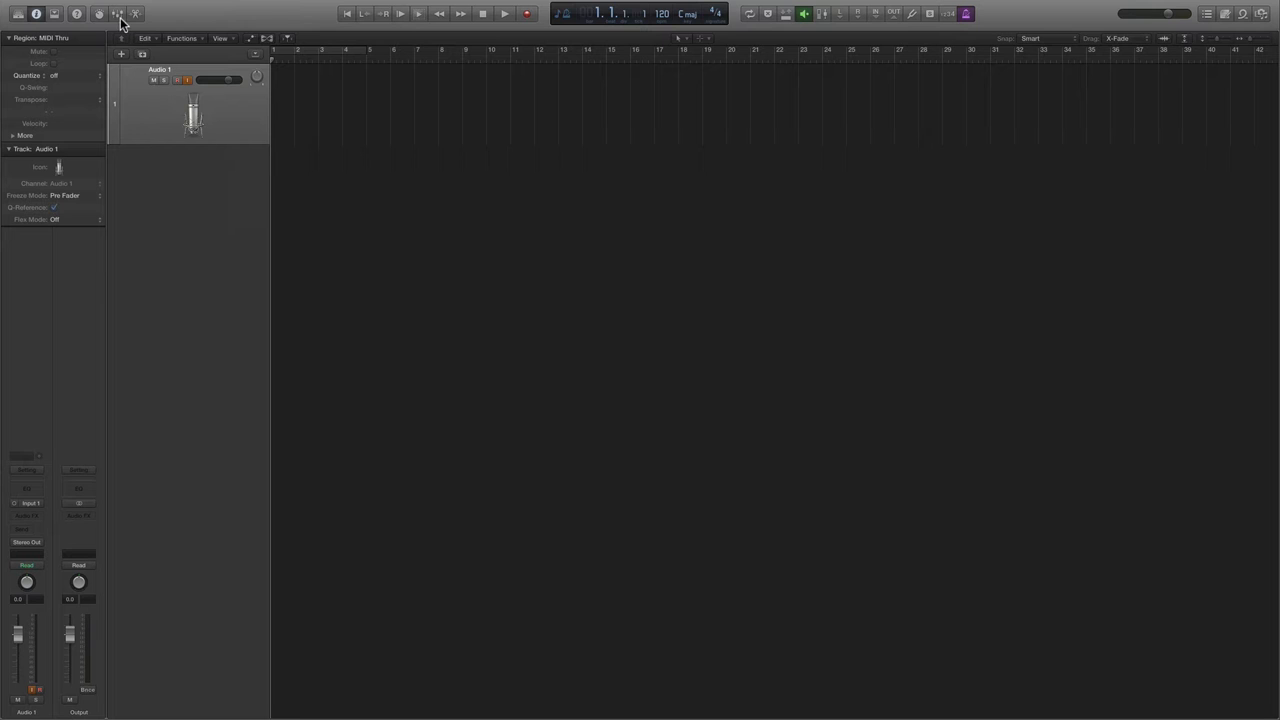
left_click(117, 13)
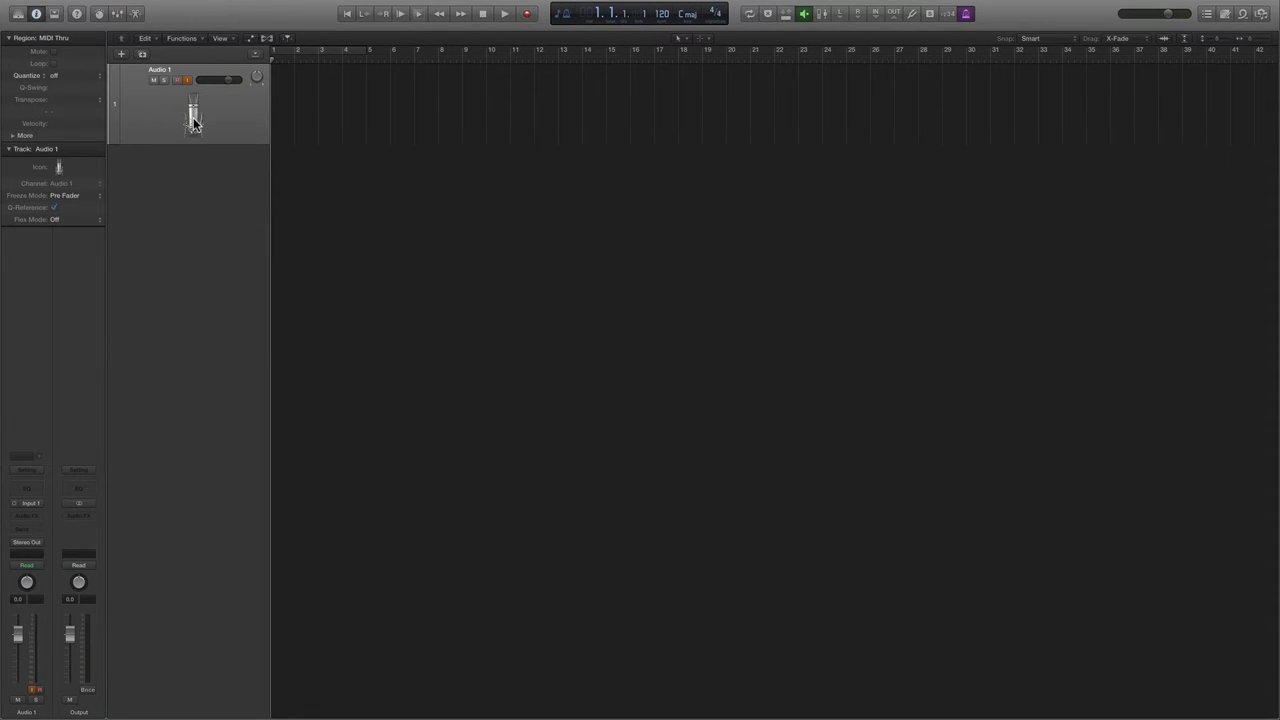
- Show all channel strips in the Mixer and select the Click channel
key("cmd+2")
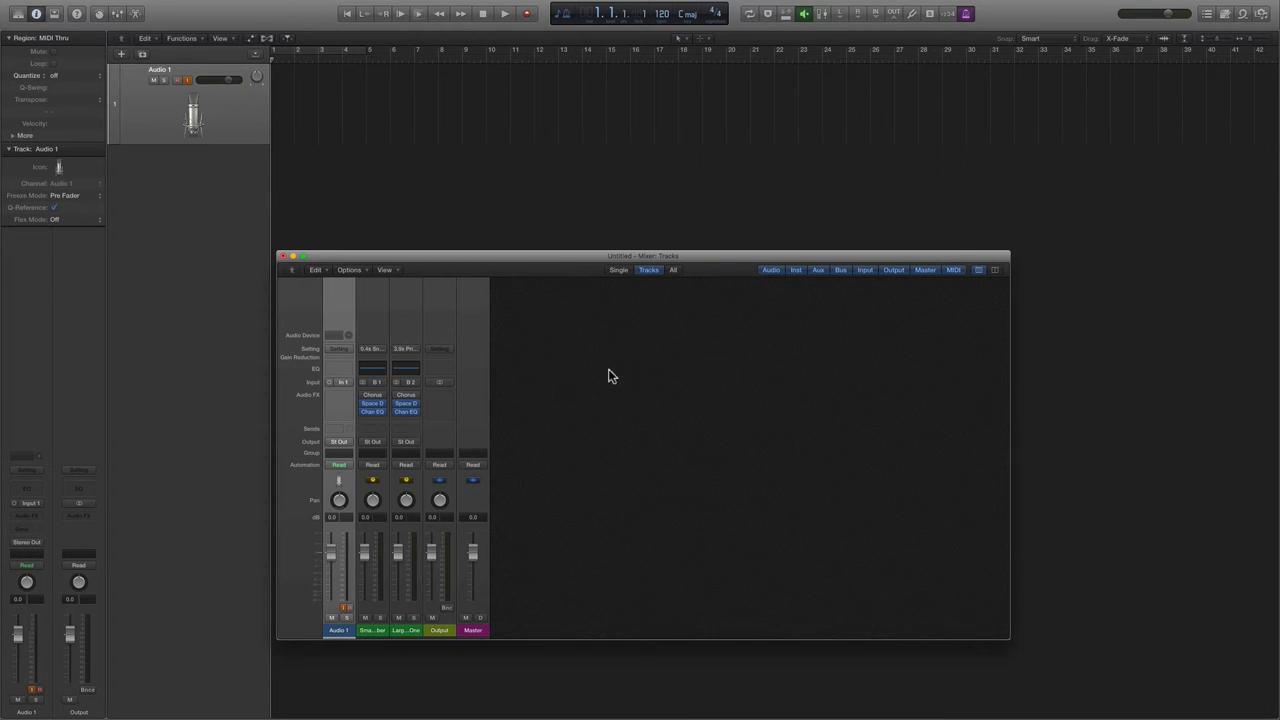
mouse_move(390, 510)
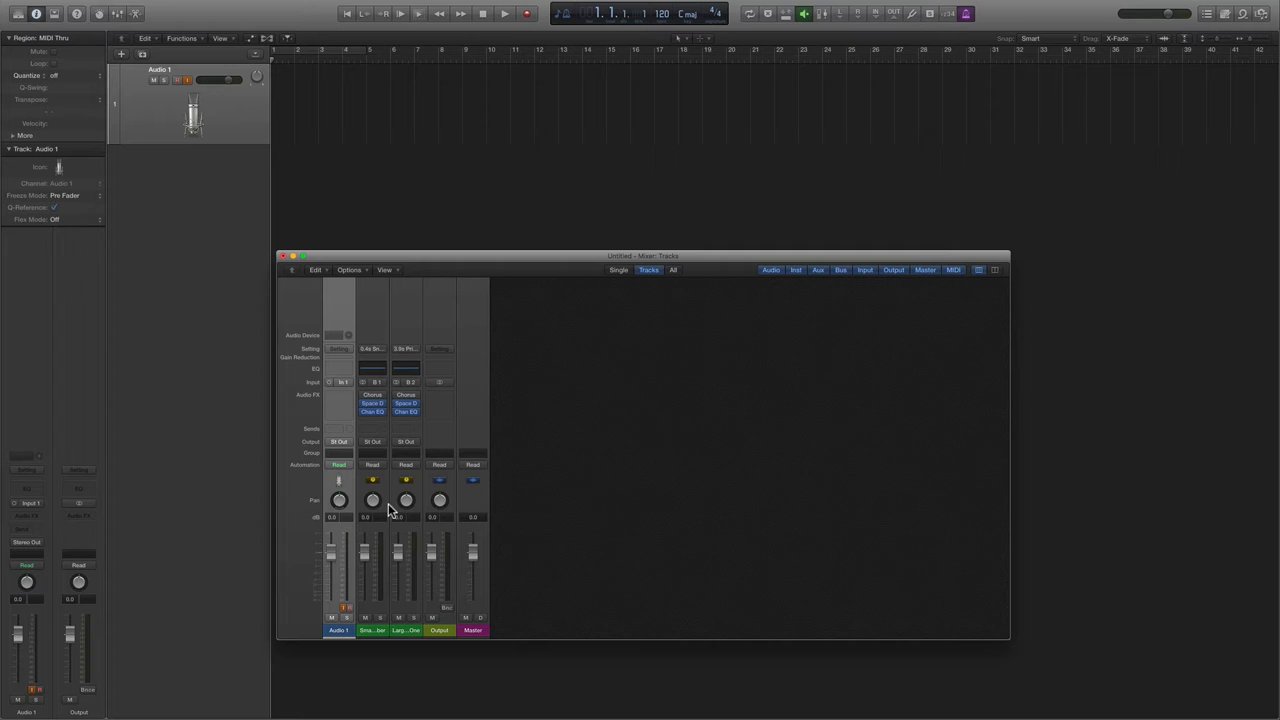
mouse_move(547, 397)
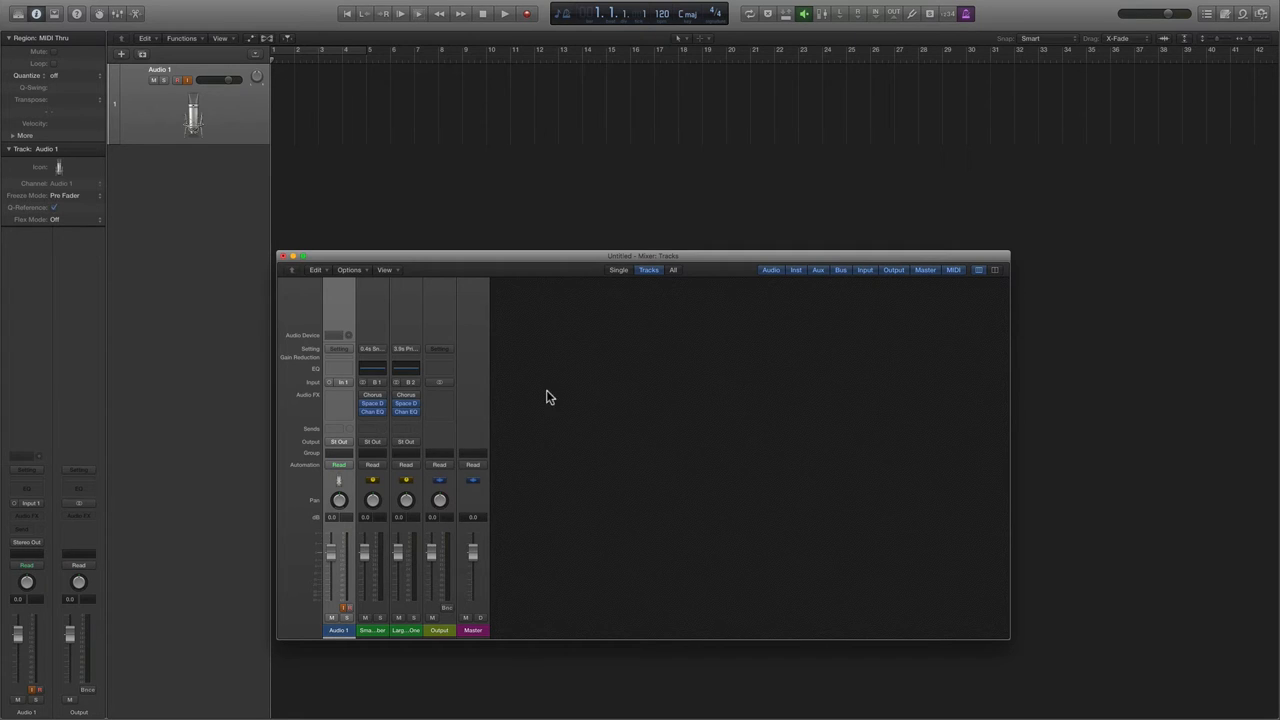
mouse_move(960, 291)
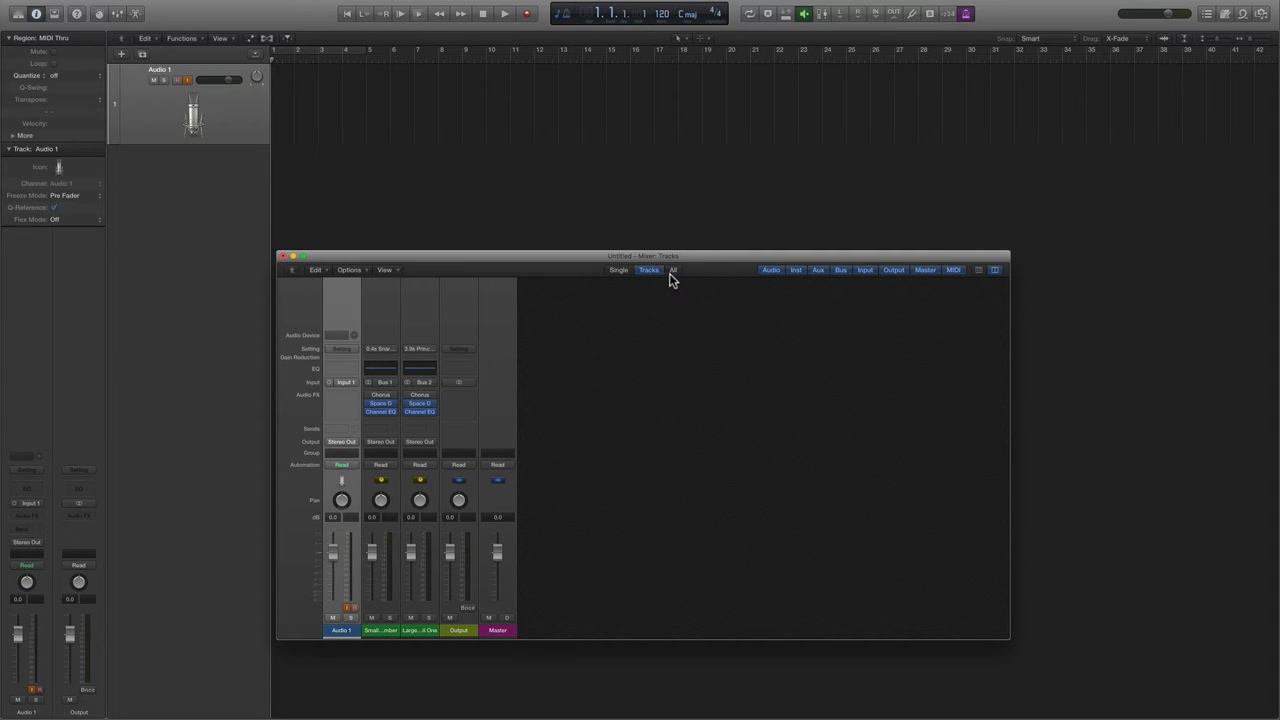
left_click(673, 270)
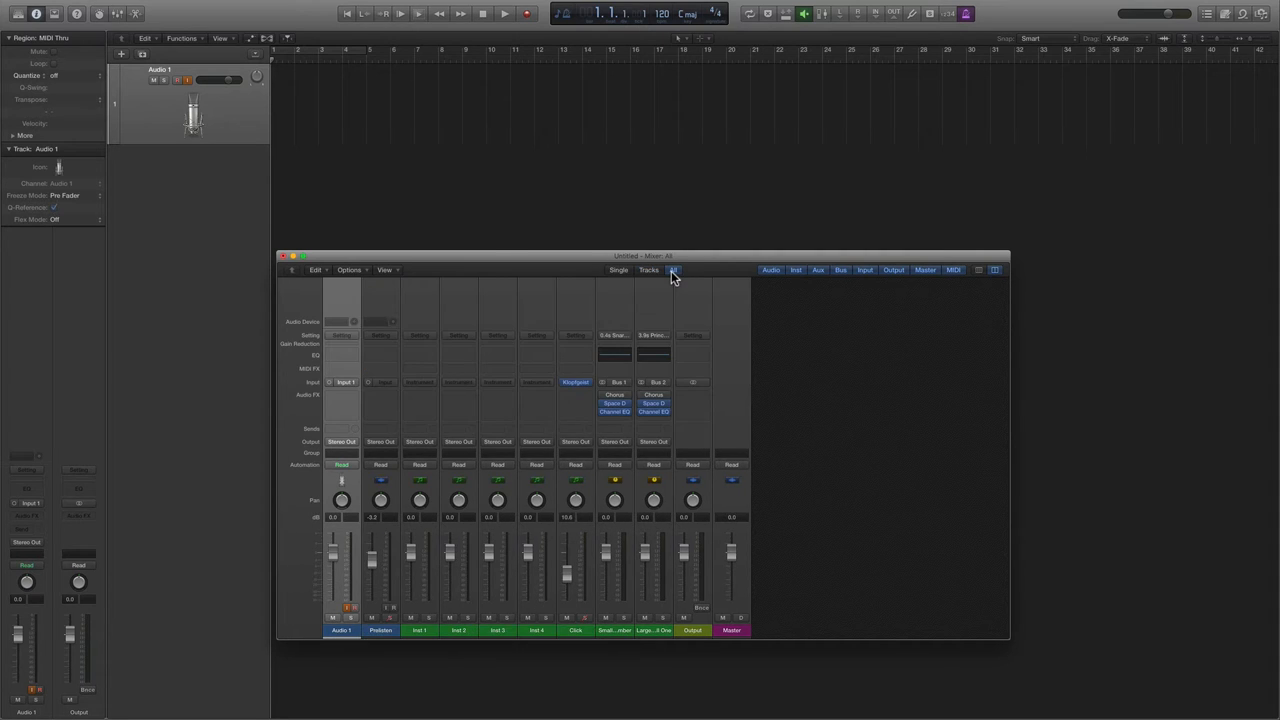
mouse_move(570, 487)
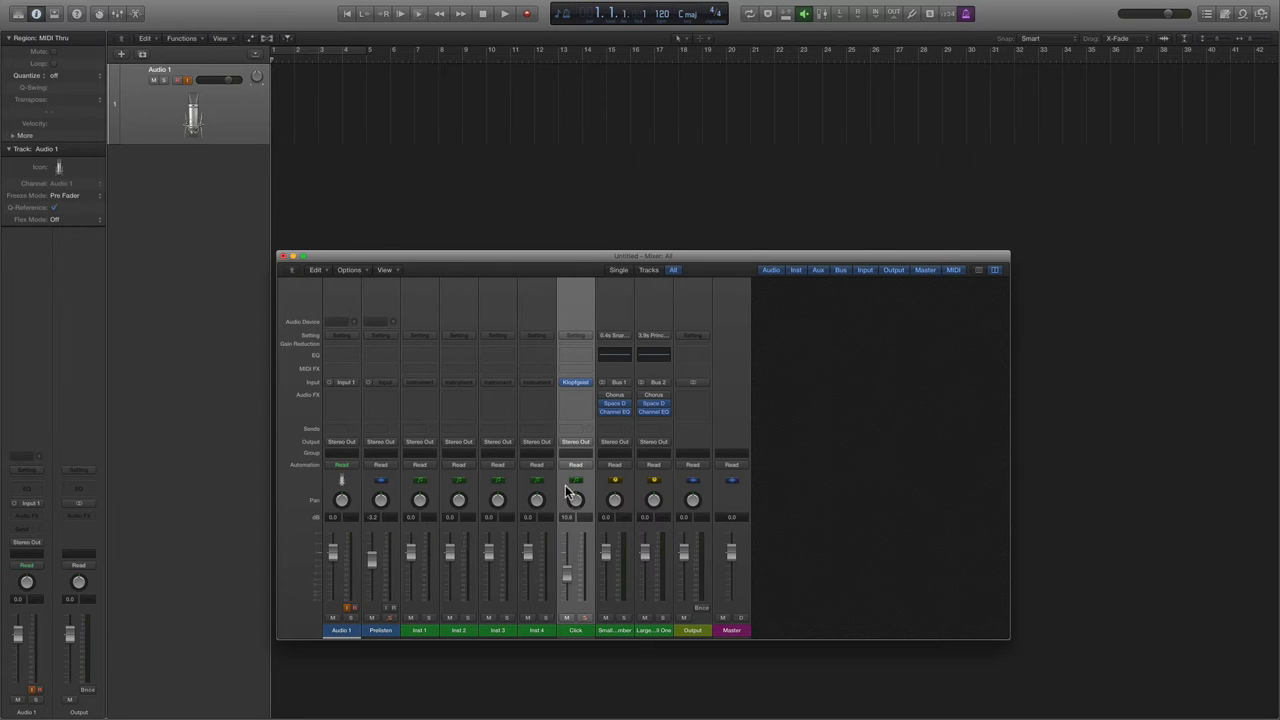
left_click(575, 382)
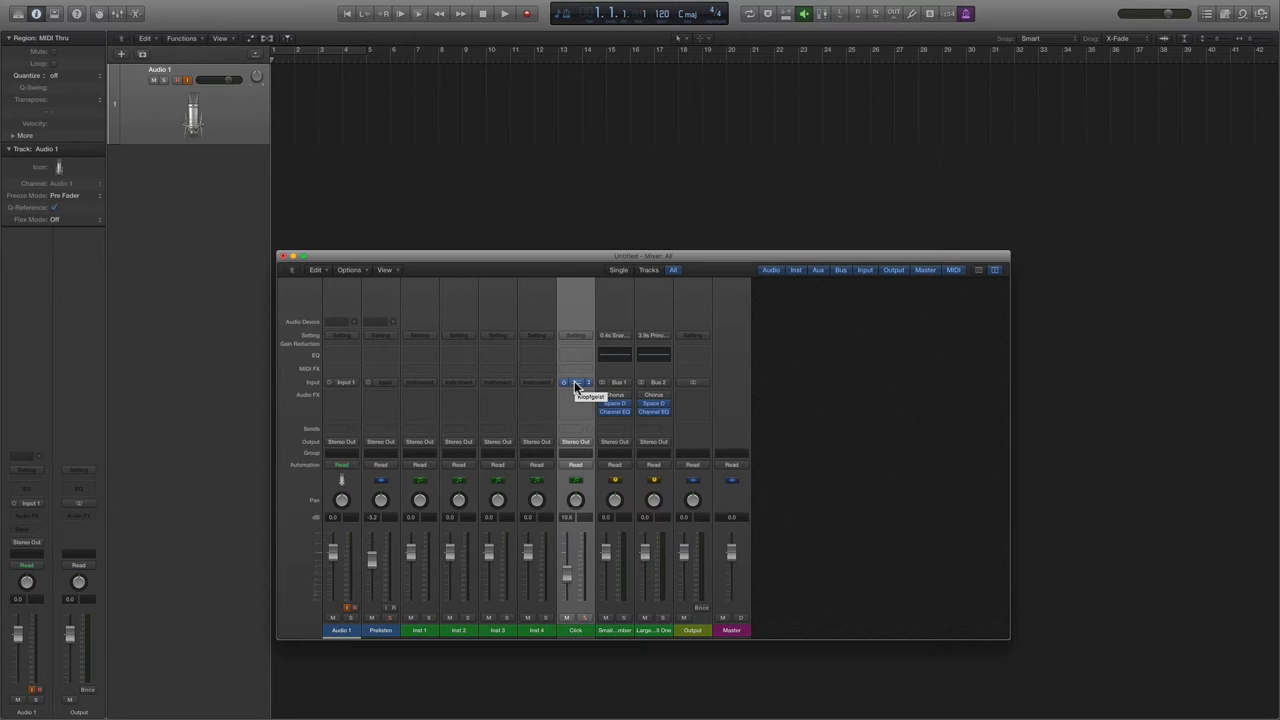
left_click(575, 382)
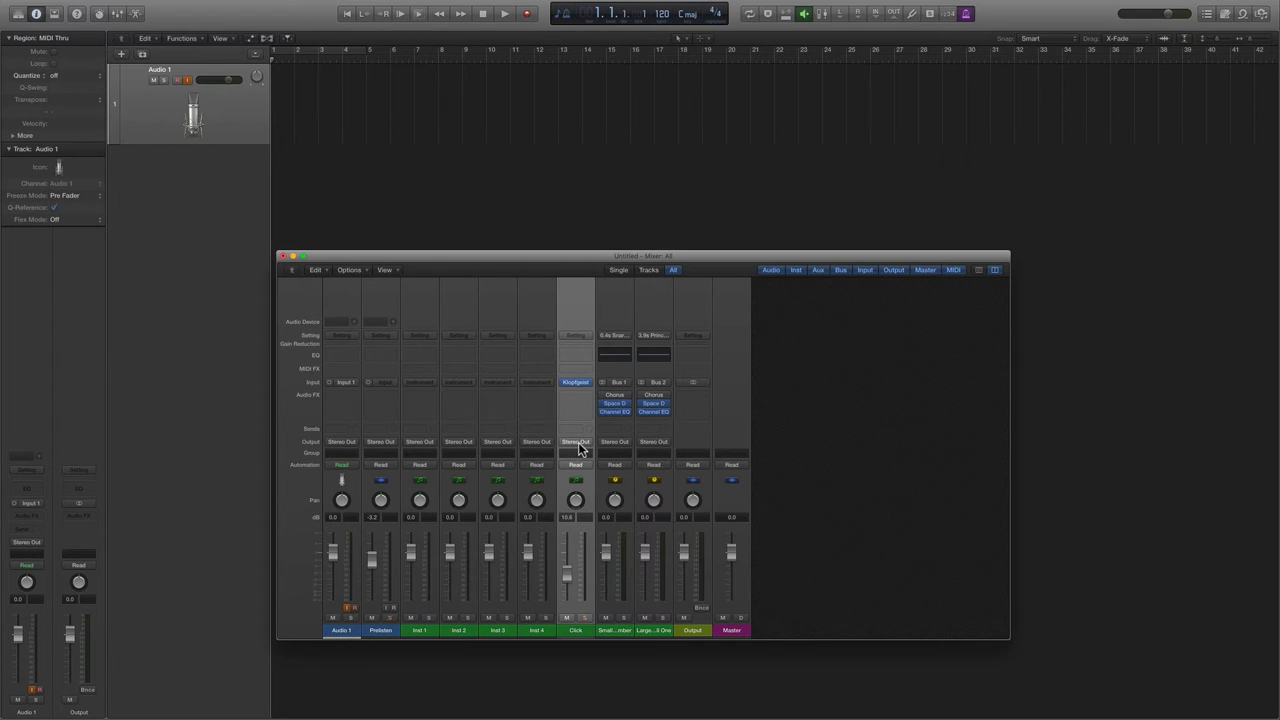
mouse_move(576, 441)
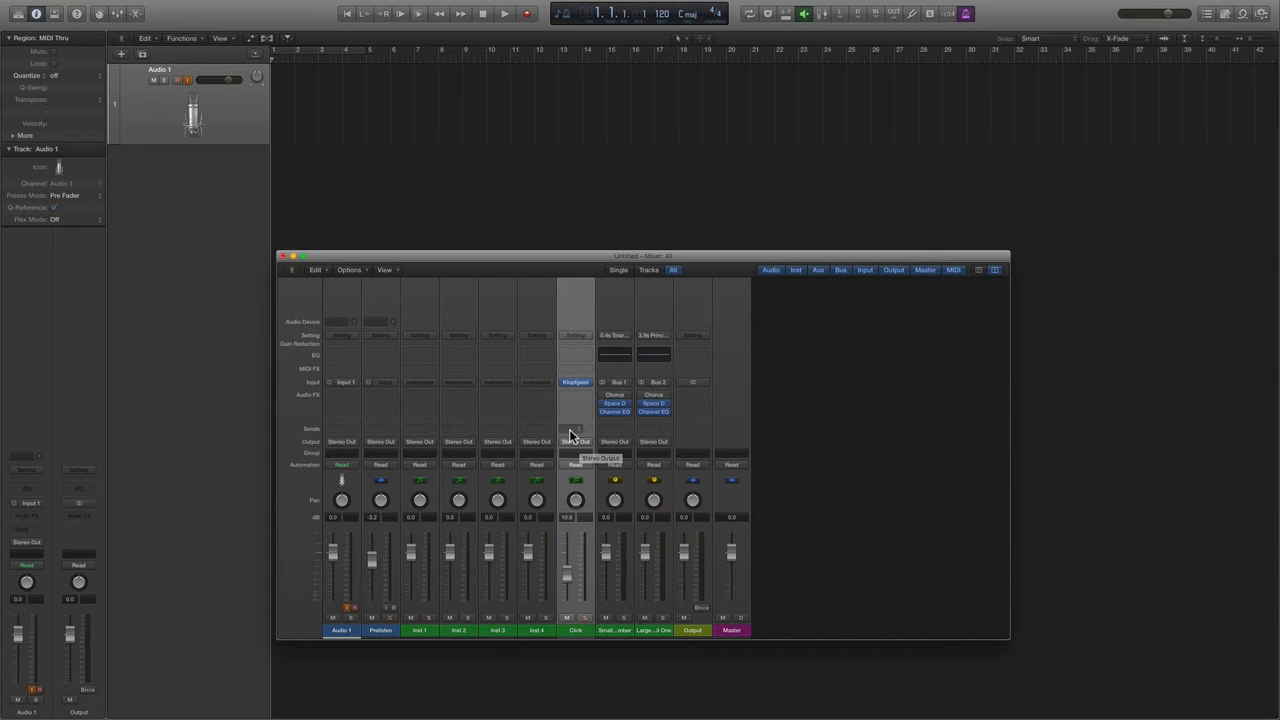
- Add a Bus 3 send on the Click channel strip, creating Aux 3
left_click(575, 428)
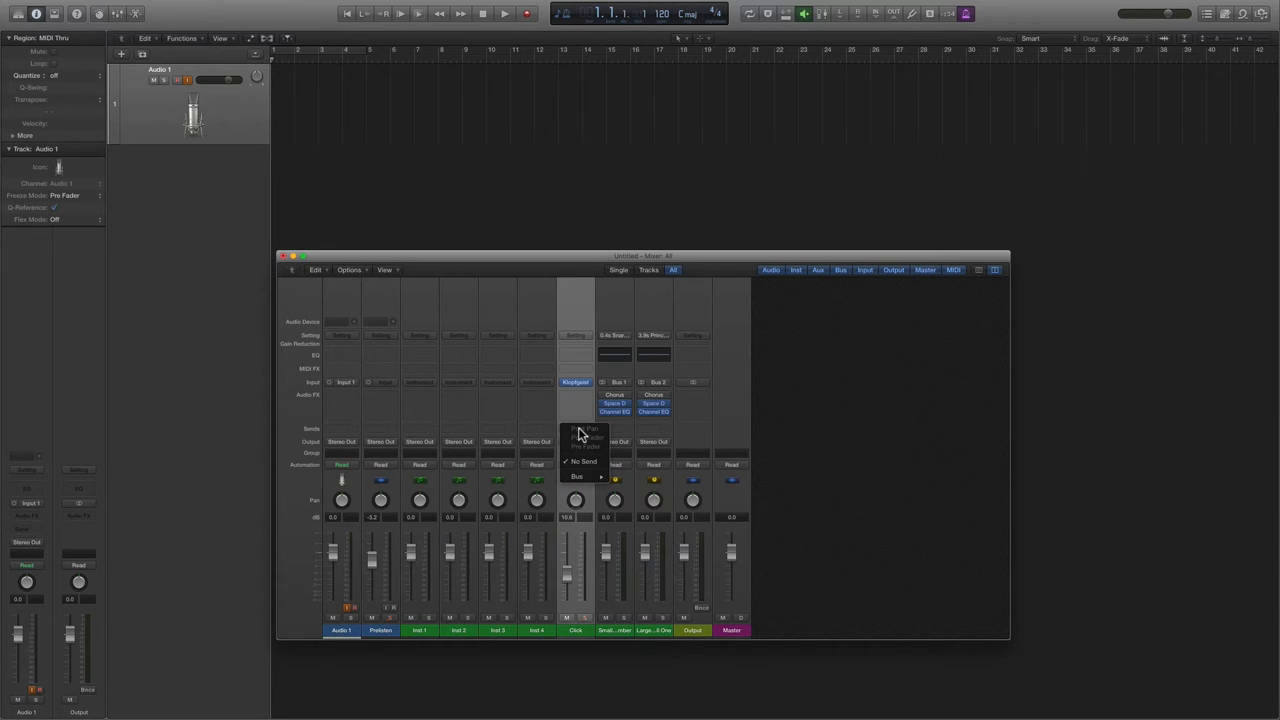
left_click(577, 476)
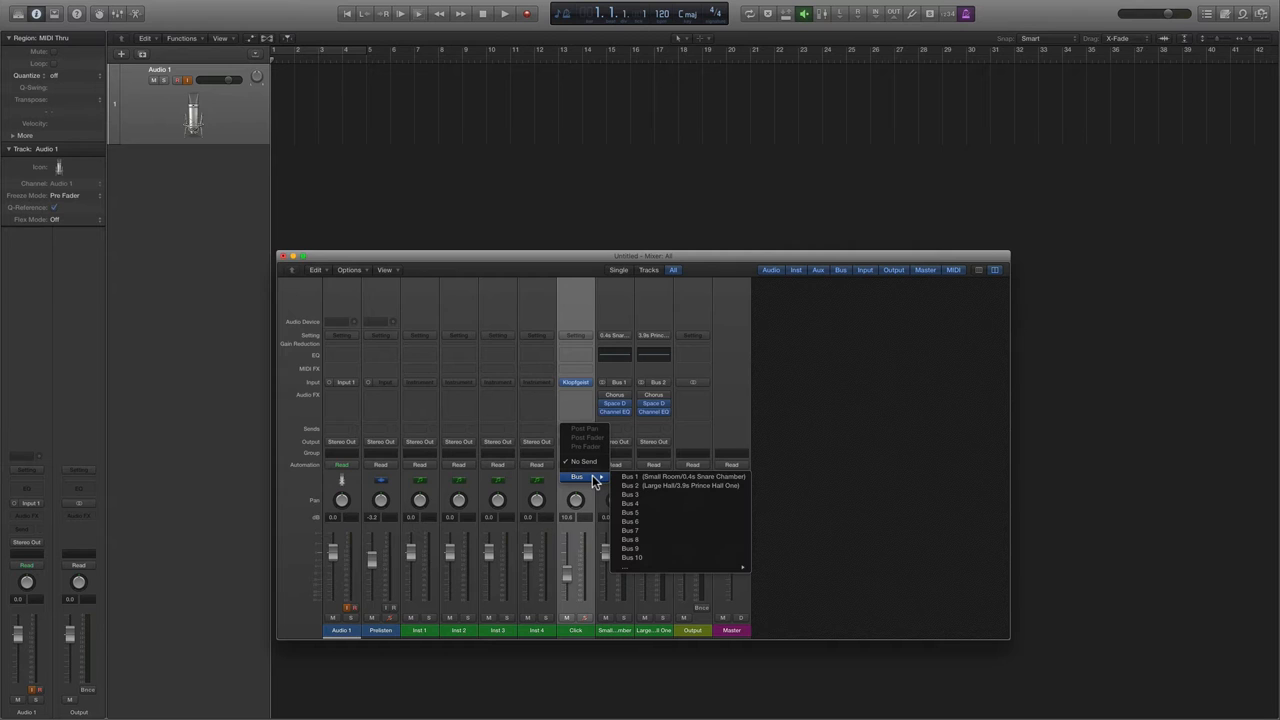
mouse_move(635, 494)
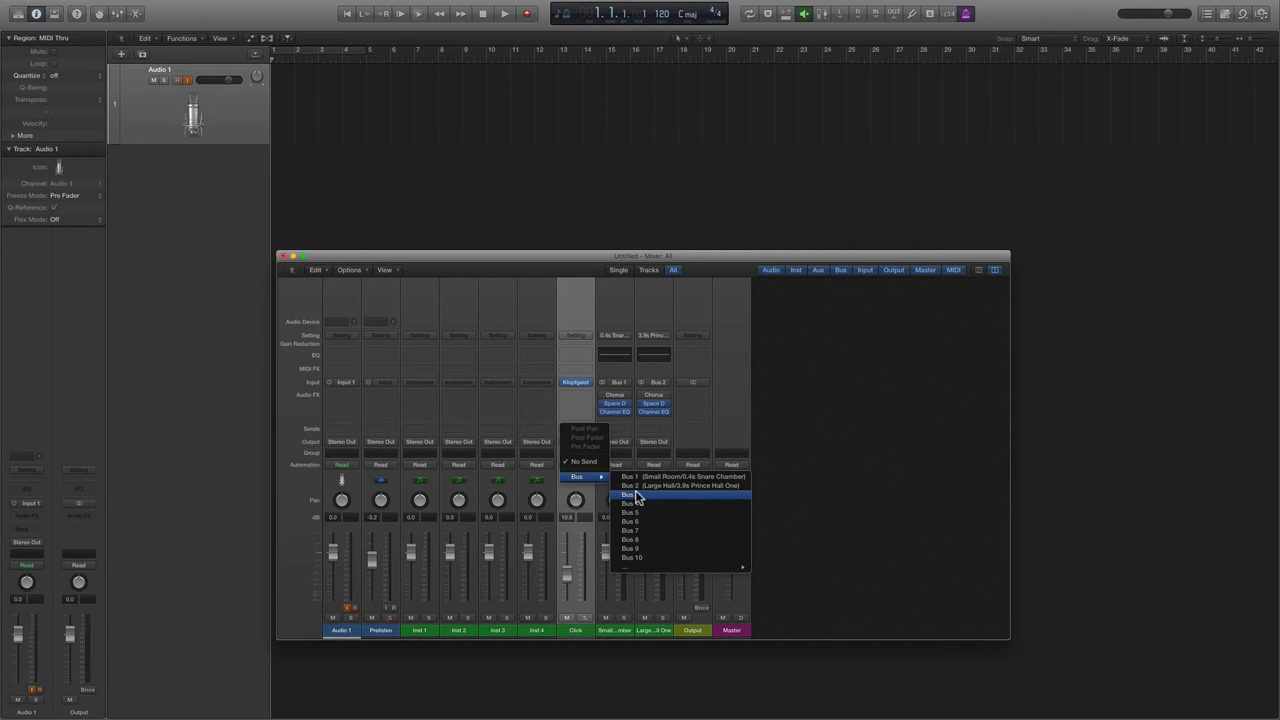
mouse_move(638, 498)
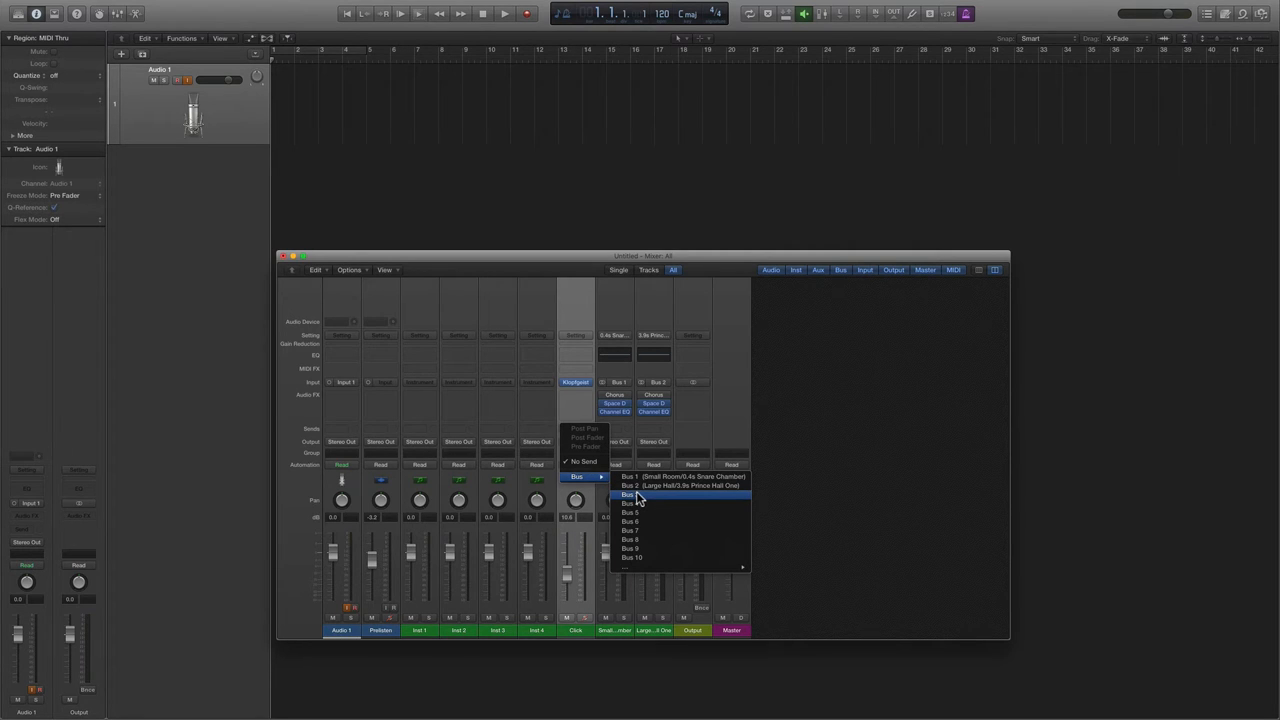
left_click(630, 503)
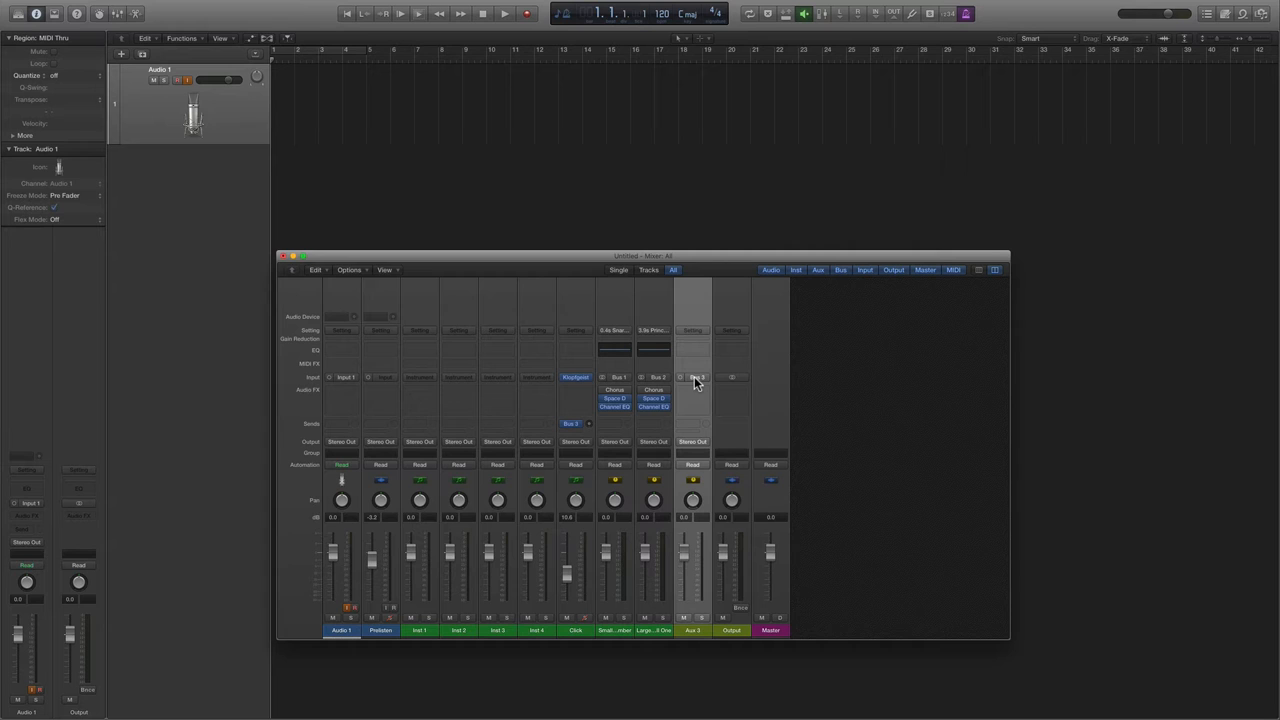
mouse_move(641, 441)
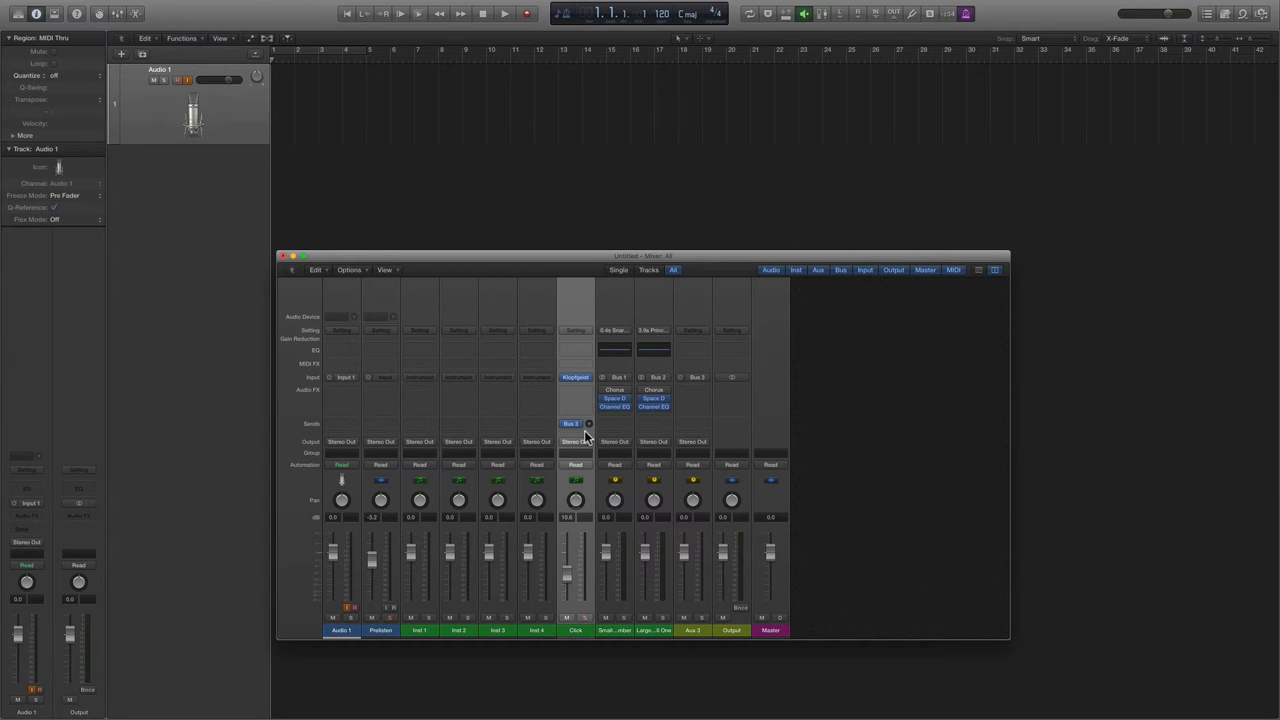
mouse_move(583, 438)
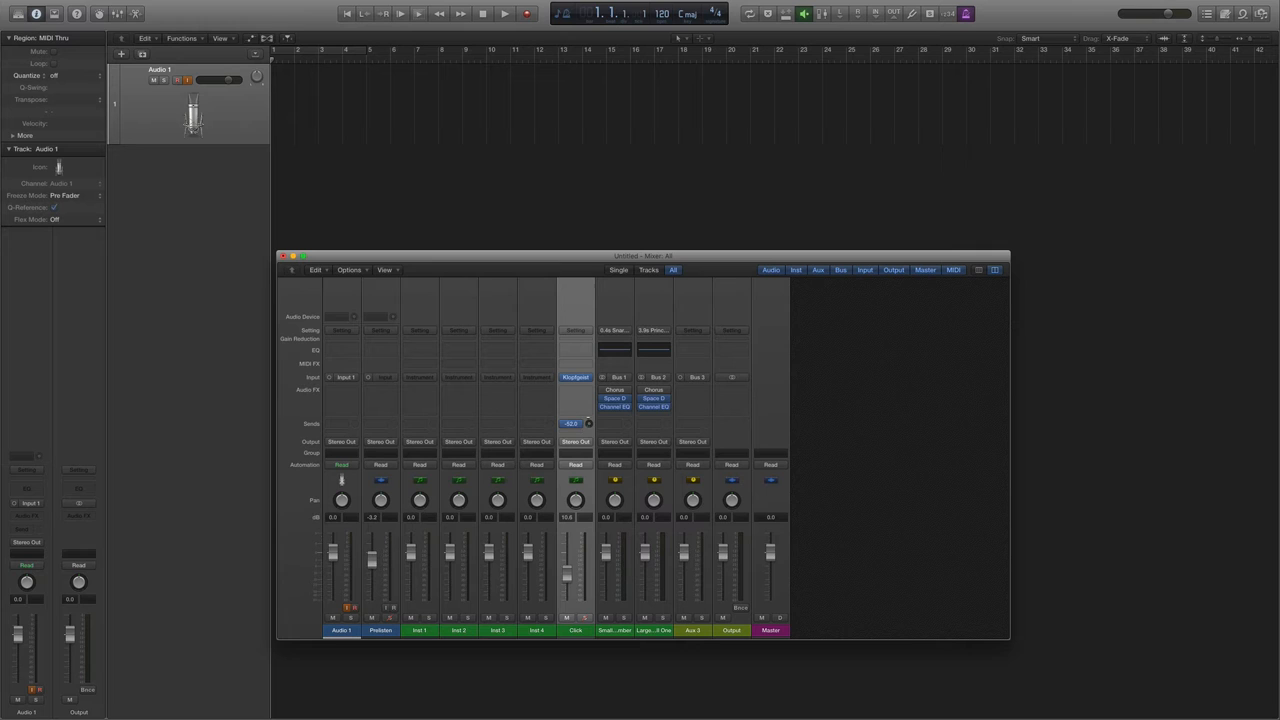
left_click(570, 423)
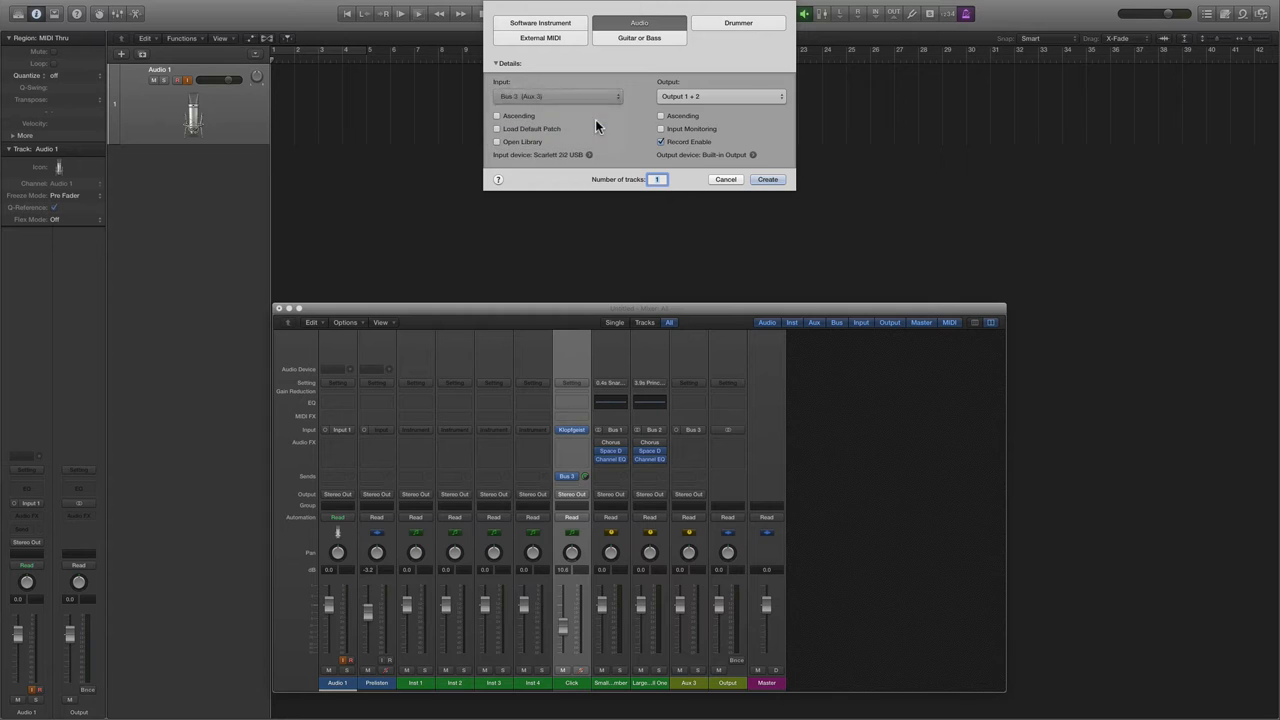
- Create audio track Audio 2 with input Bus 3 (Aux 3) and select it
left_click(557, 96)
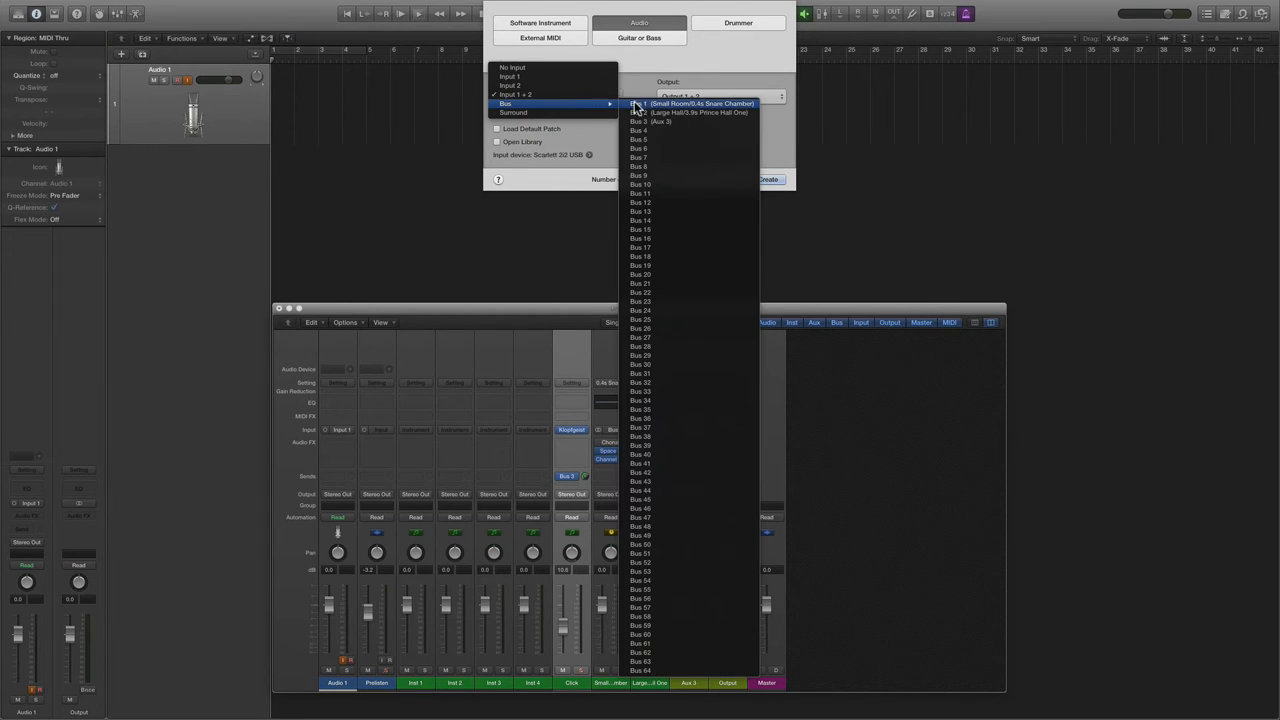
mouse_move(668, 121)
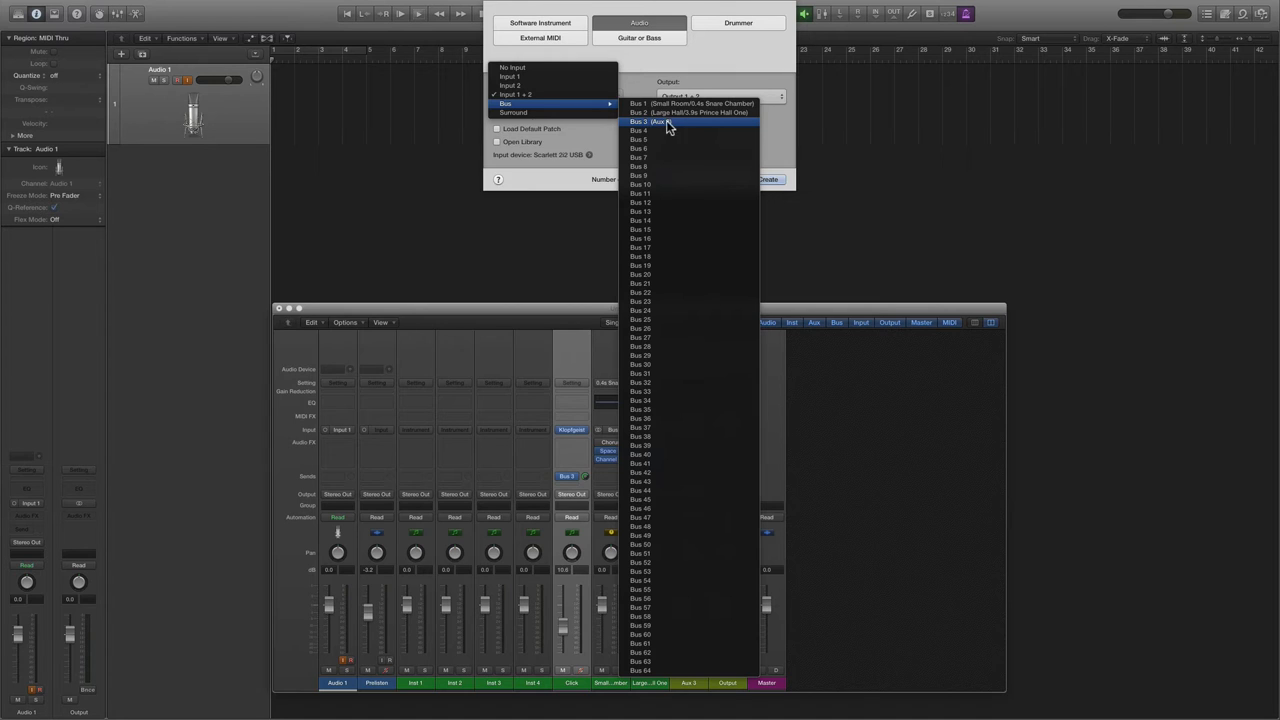
mouse_move(678, 128)
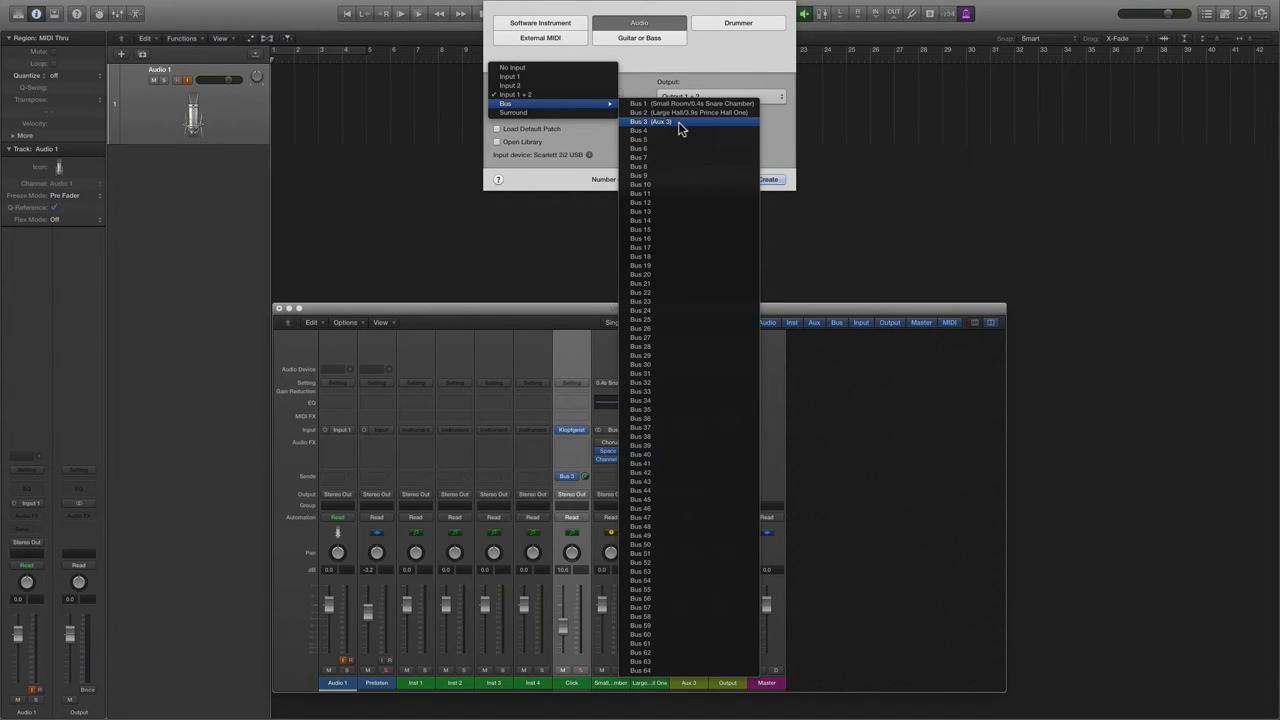
left_click(648, 121)
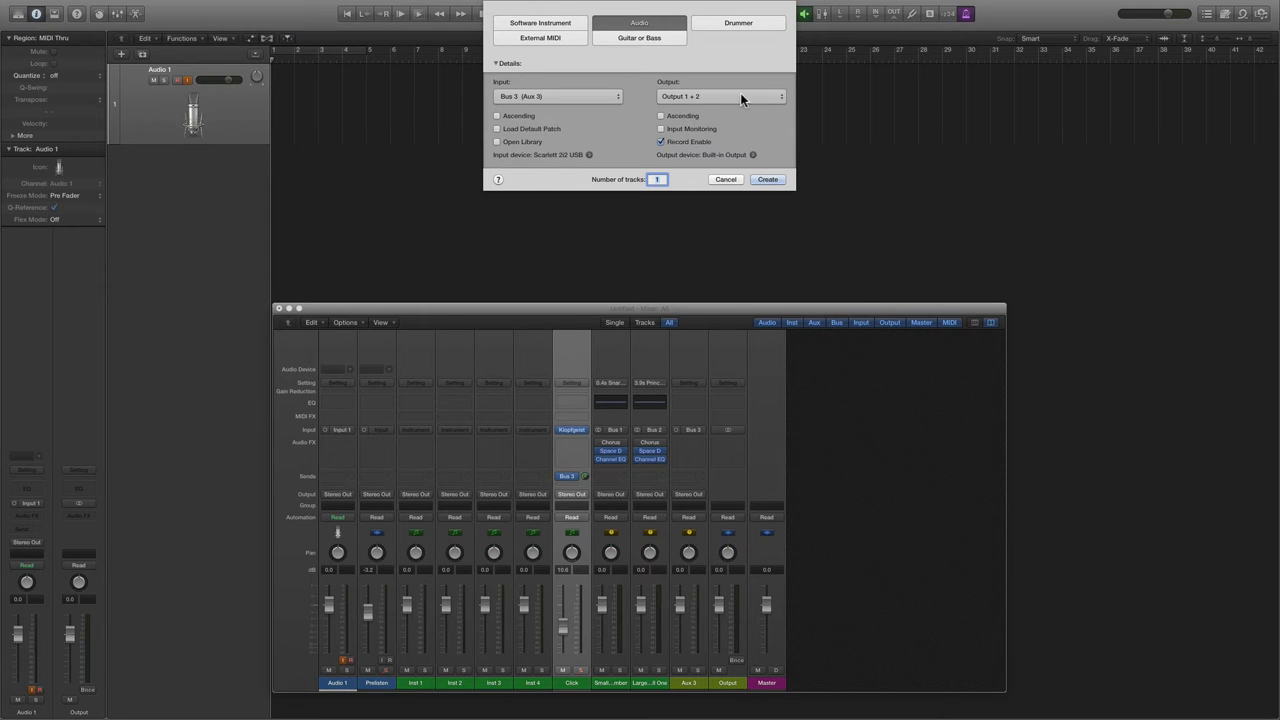
left_click(767, 179)
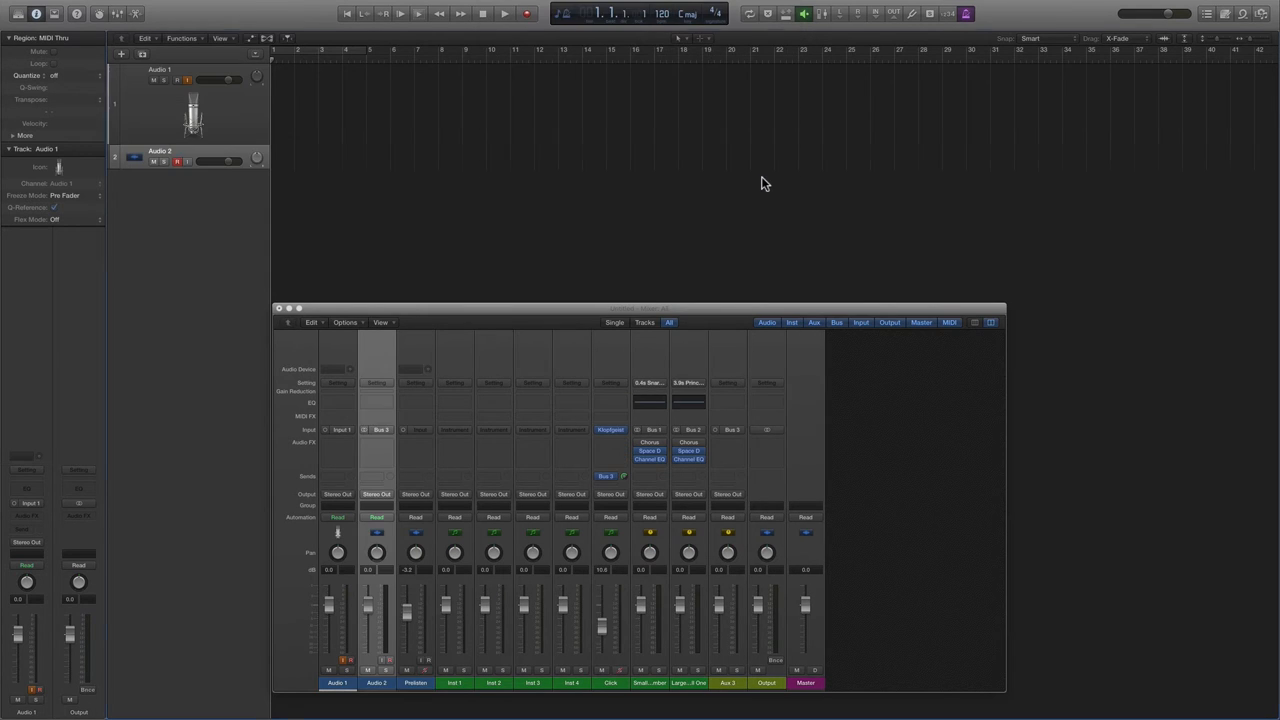
left_click(135, 157)
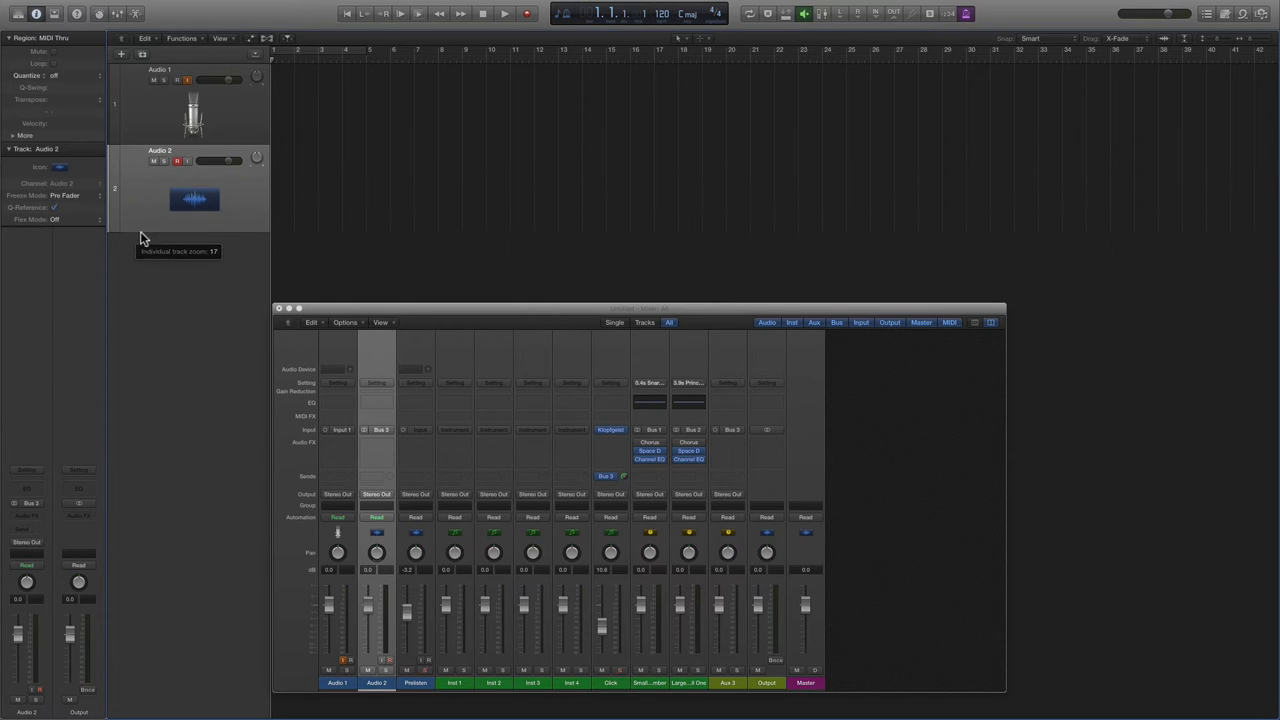
- Give Audio 2 the metronome icon from the Other category
left_click(59, 167)
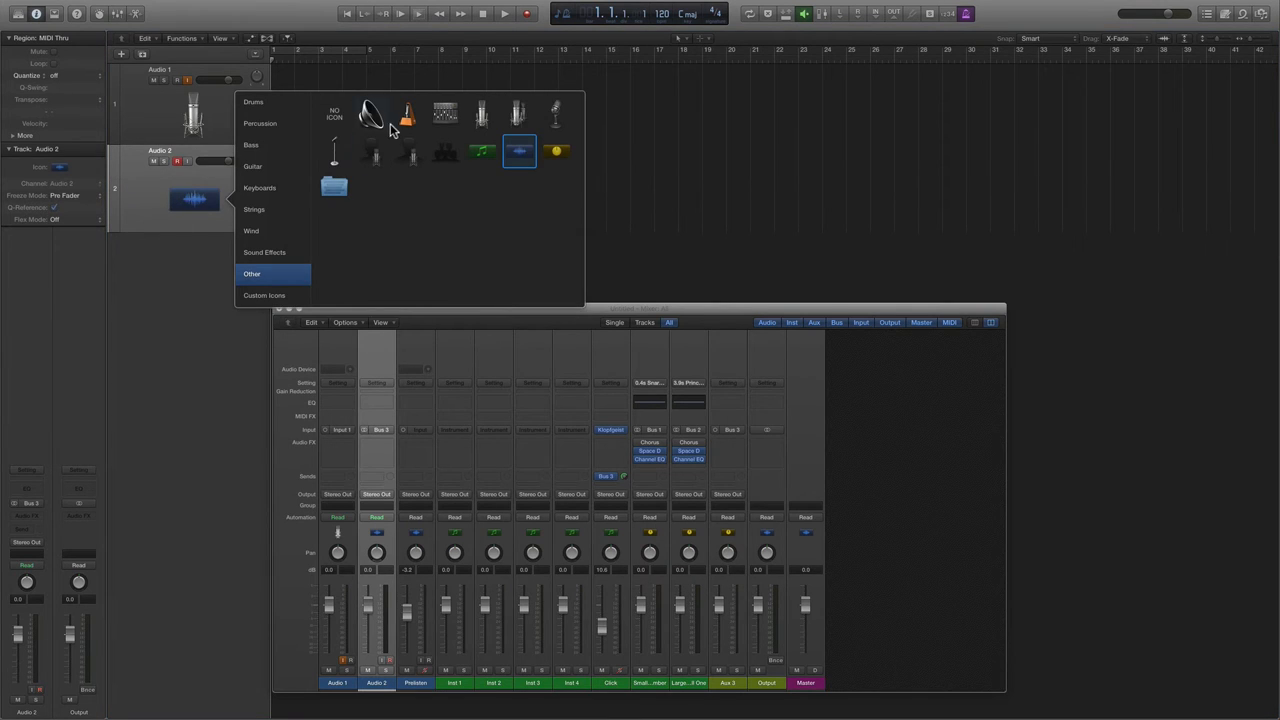
left_click(407, 113)
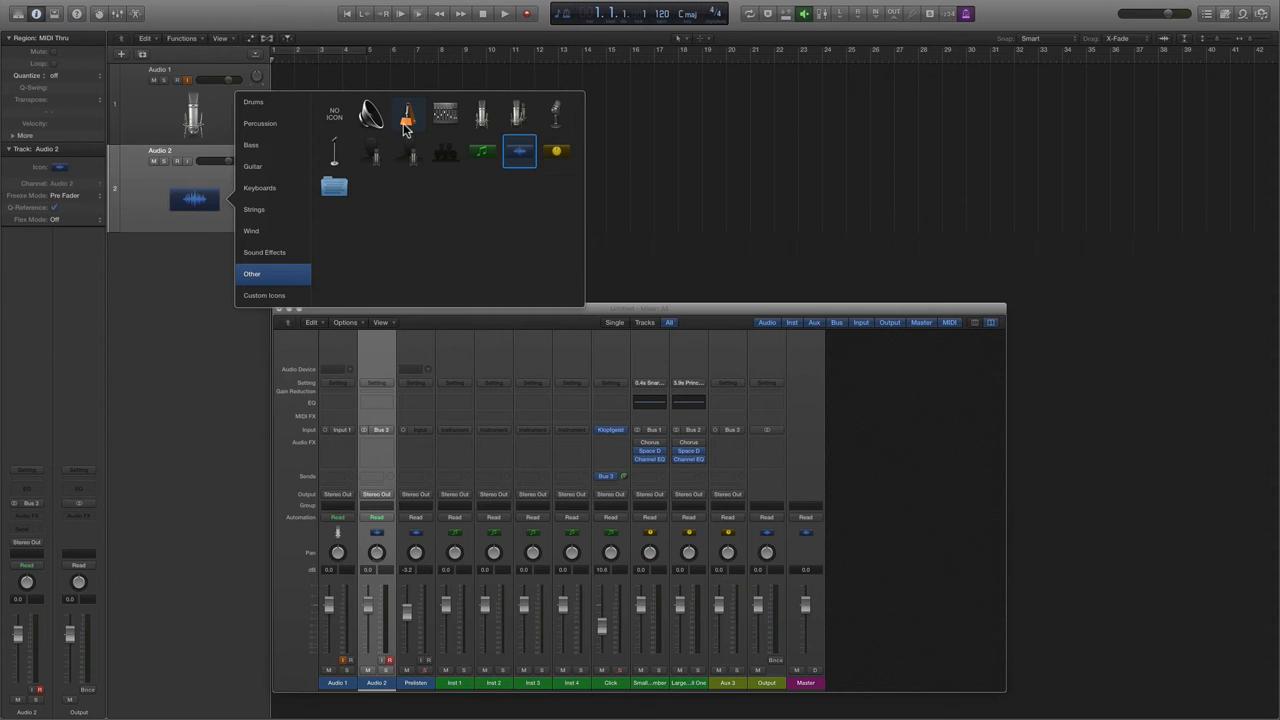
left_click(407, 113)
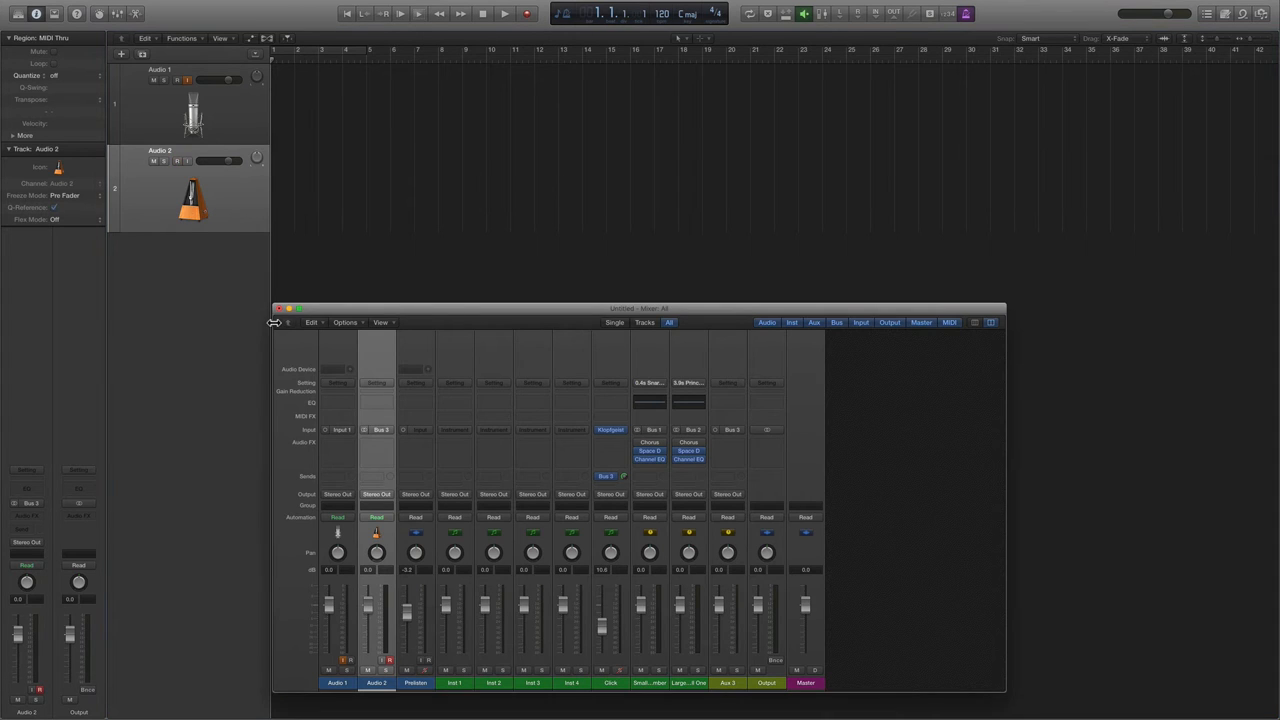
- Close the Mixer window and arm Audio 2 for recording
left_click(280, 308)
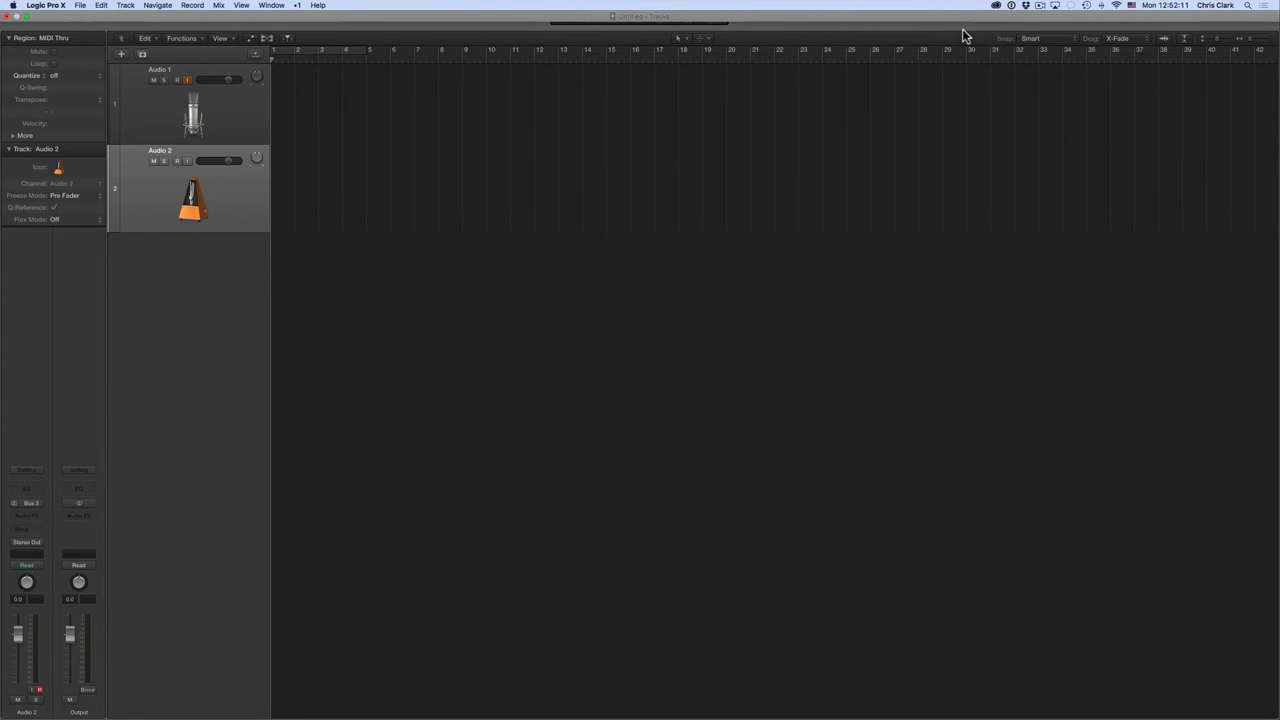
left_click(966, 14)
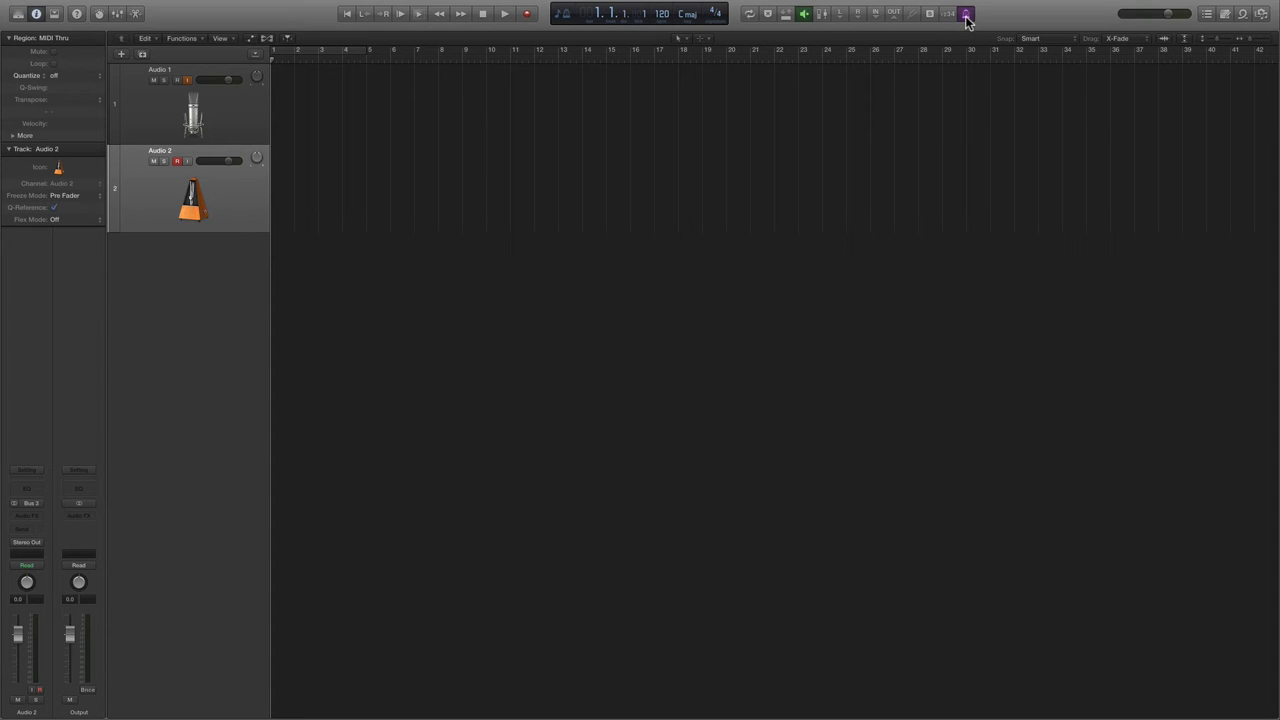
key("k")
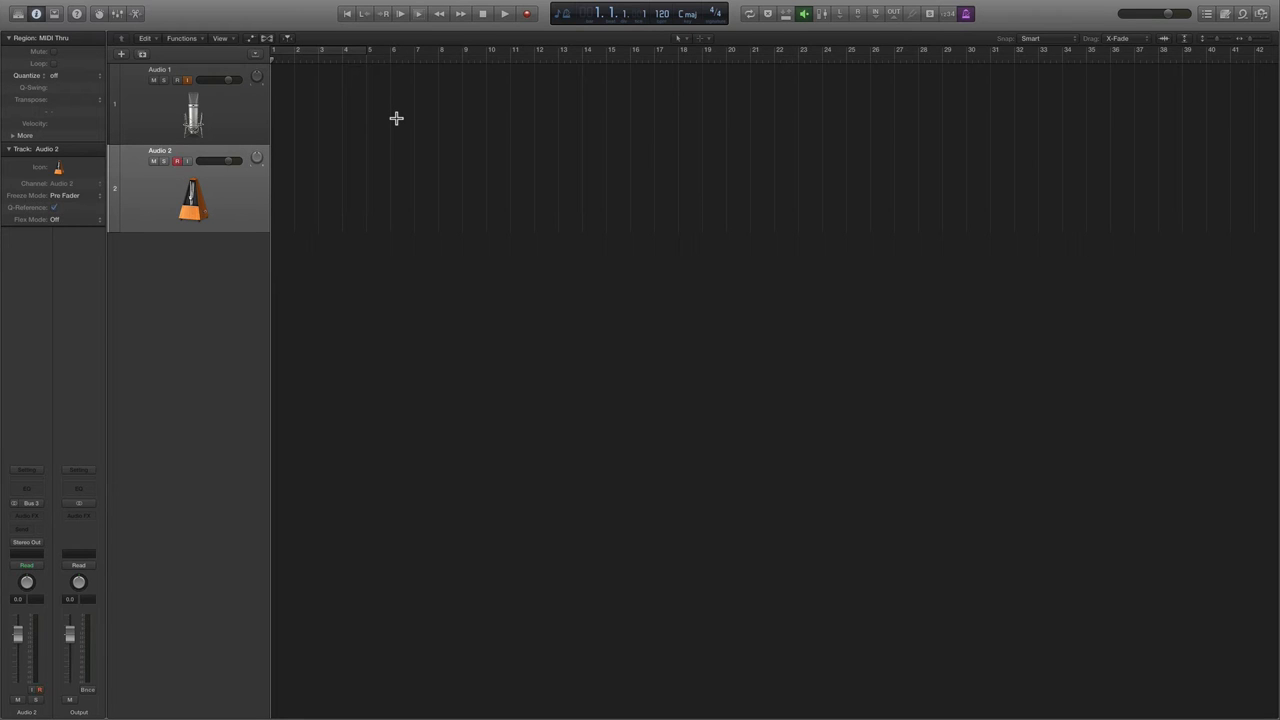
- Record about eight bars of click onto Audio 2 and select region Untitled_2#01
left_click(504, 13)
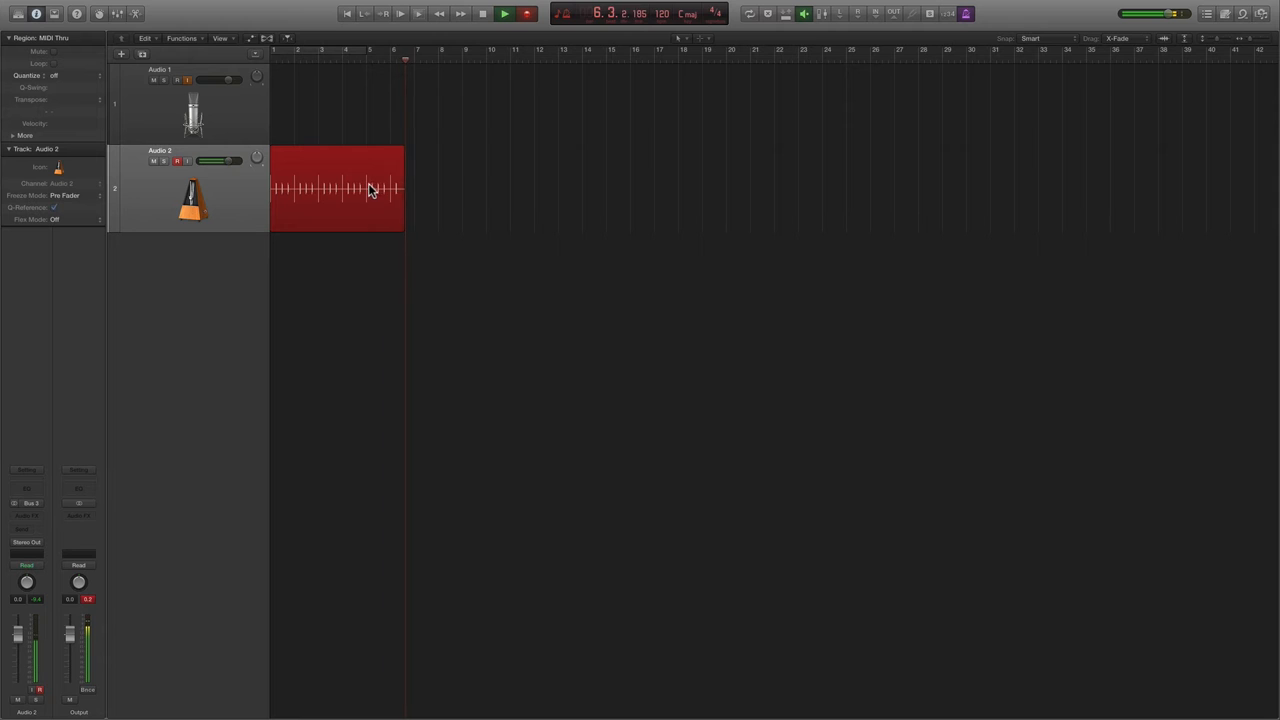
left_click_drag(405, 190, 427, 190)
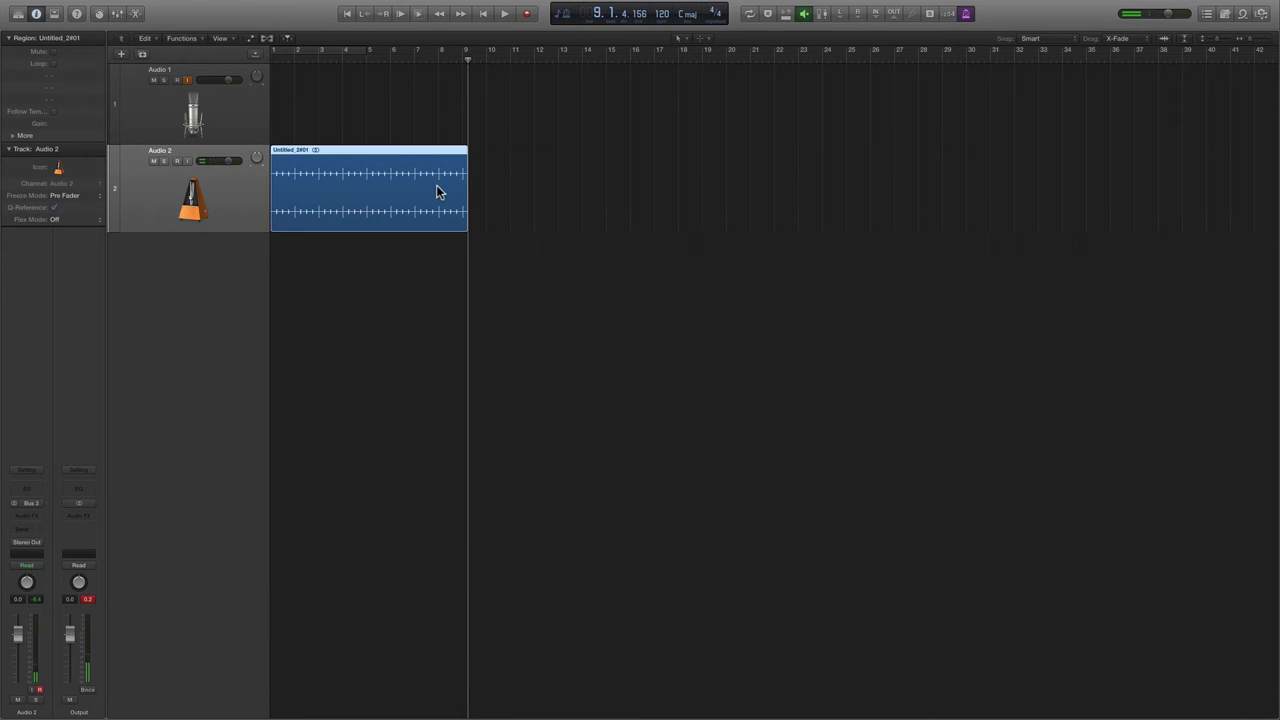
left_click(177, 161)
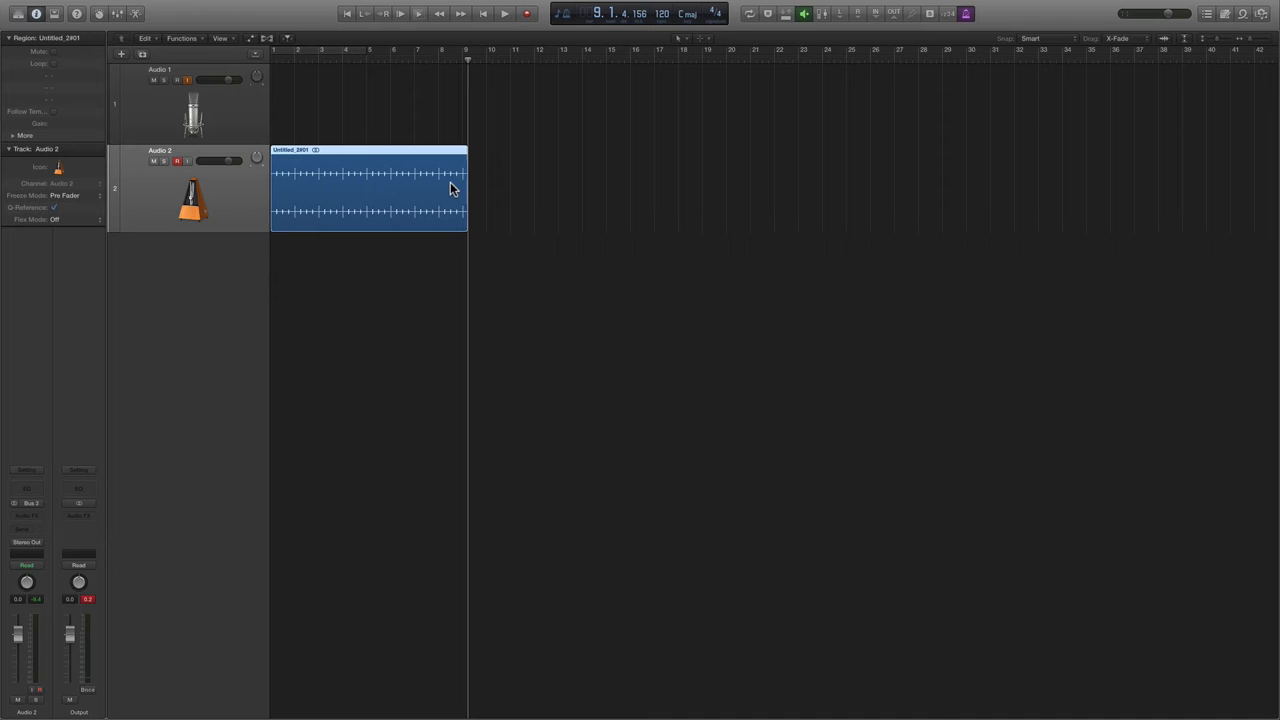
- Delete the audio past 9.1.1.1 so the click region ends at bar 9
key("cmd+Right")
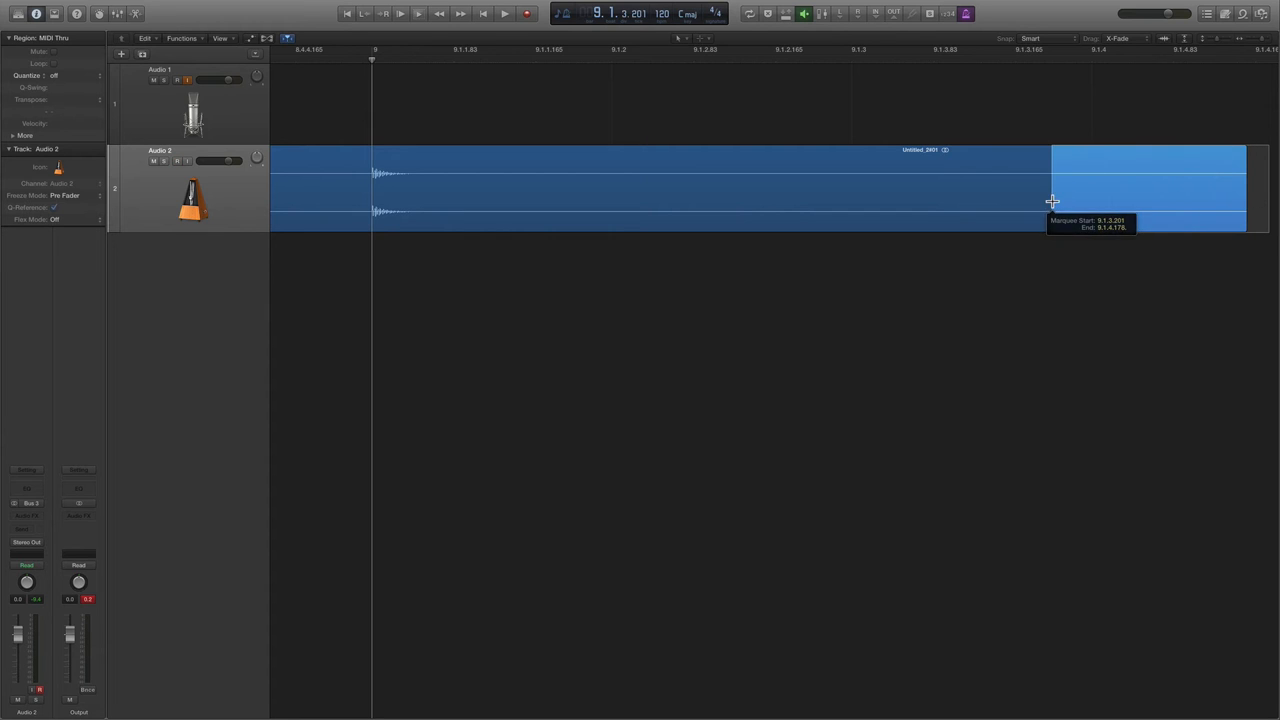
left_click_drag(1050, 200, 370, 200)
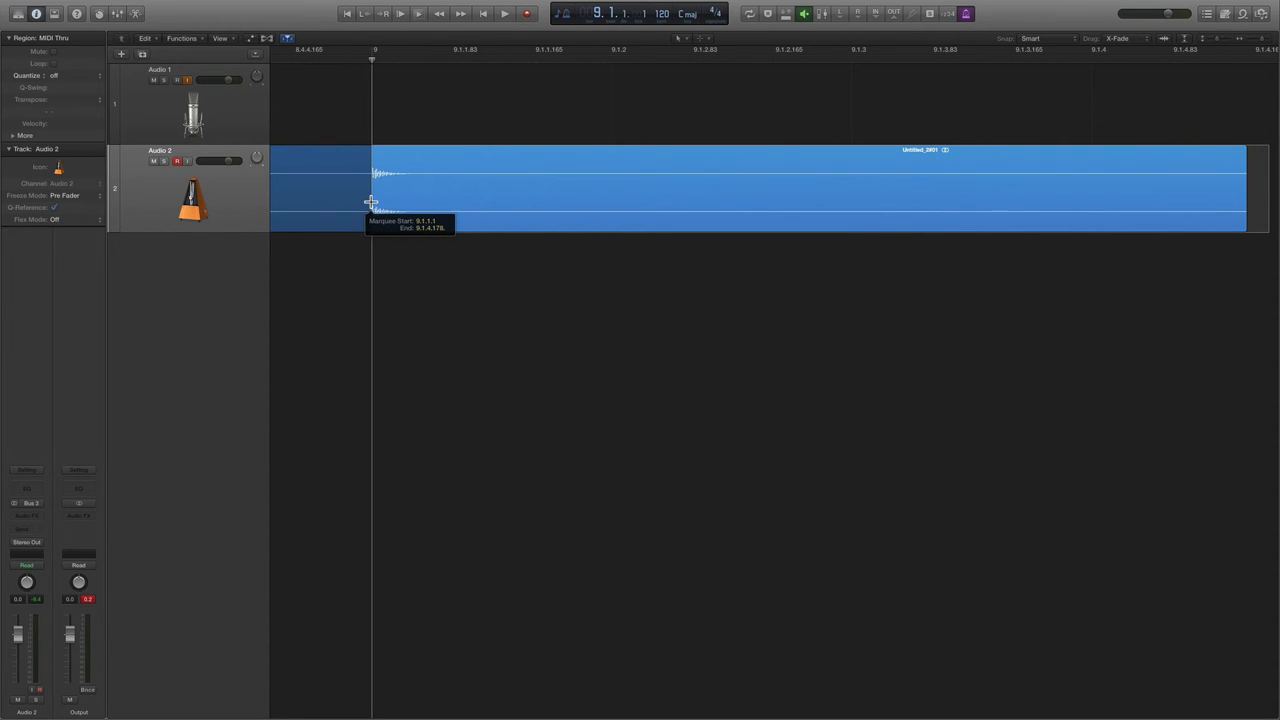
mouse_move(390, 303)
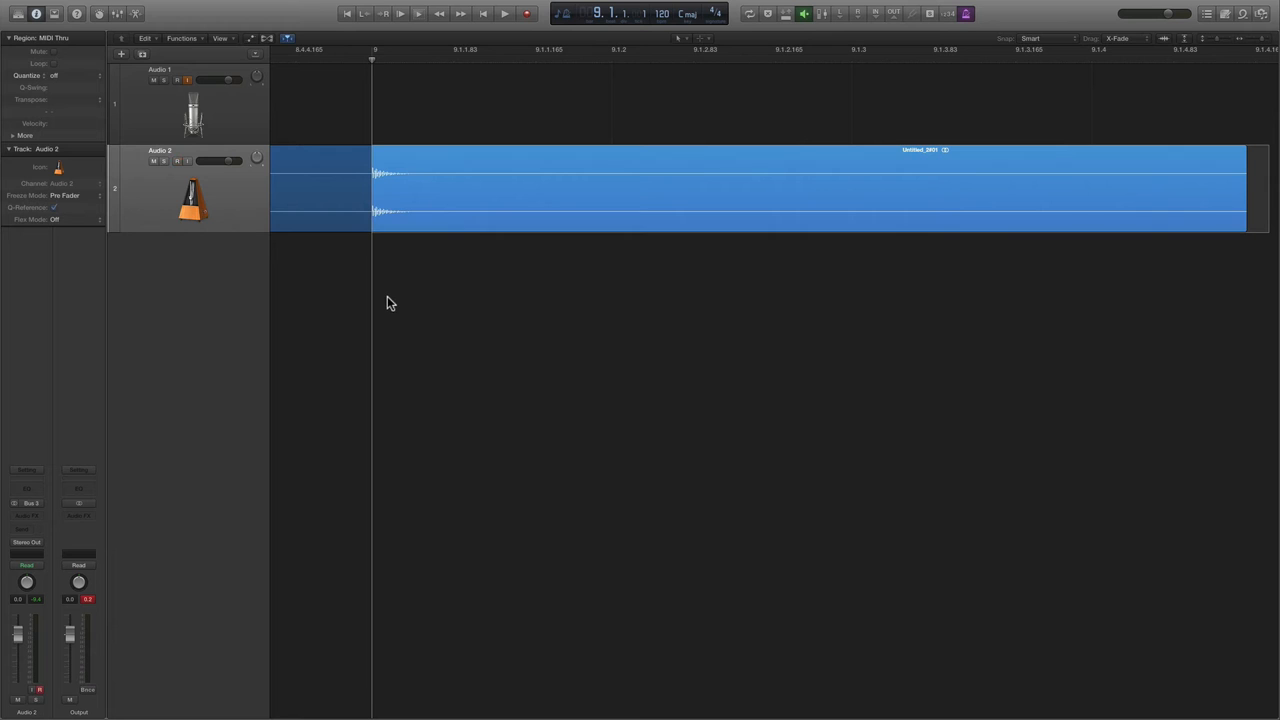
key("delete")
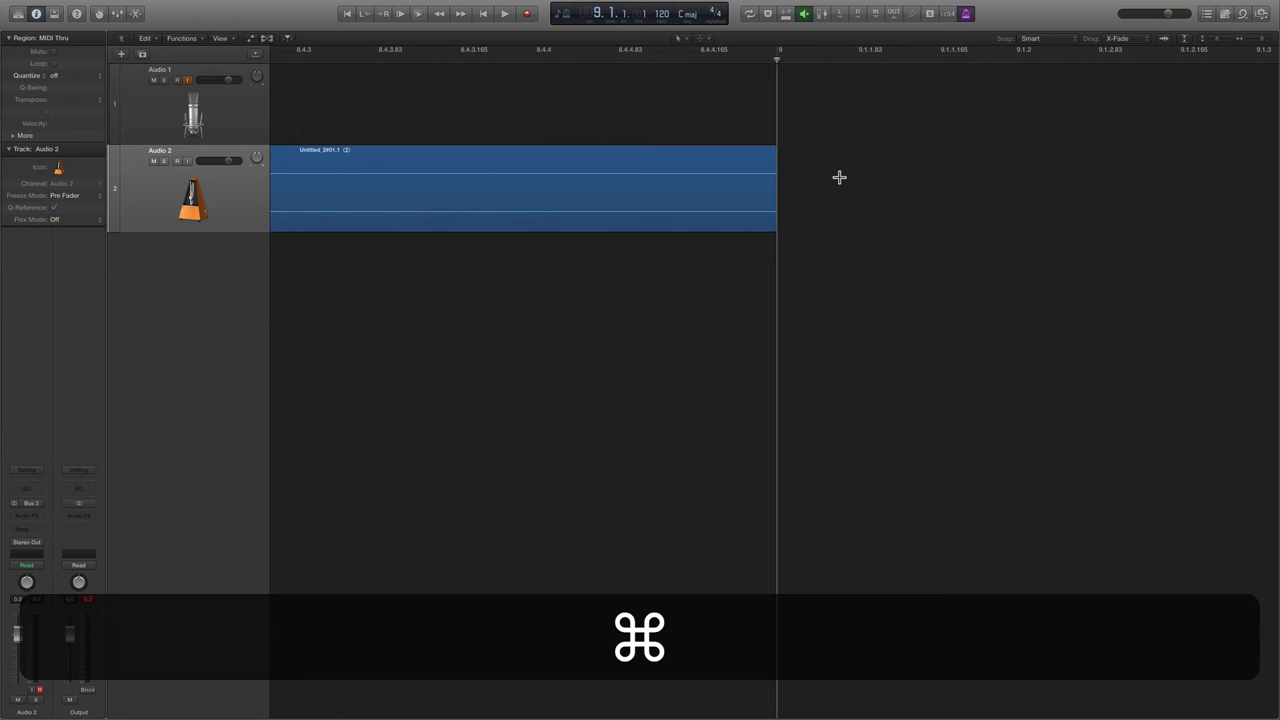
key("cmd+left")
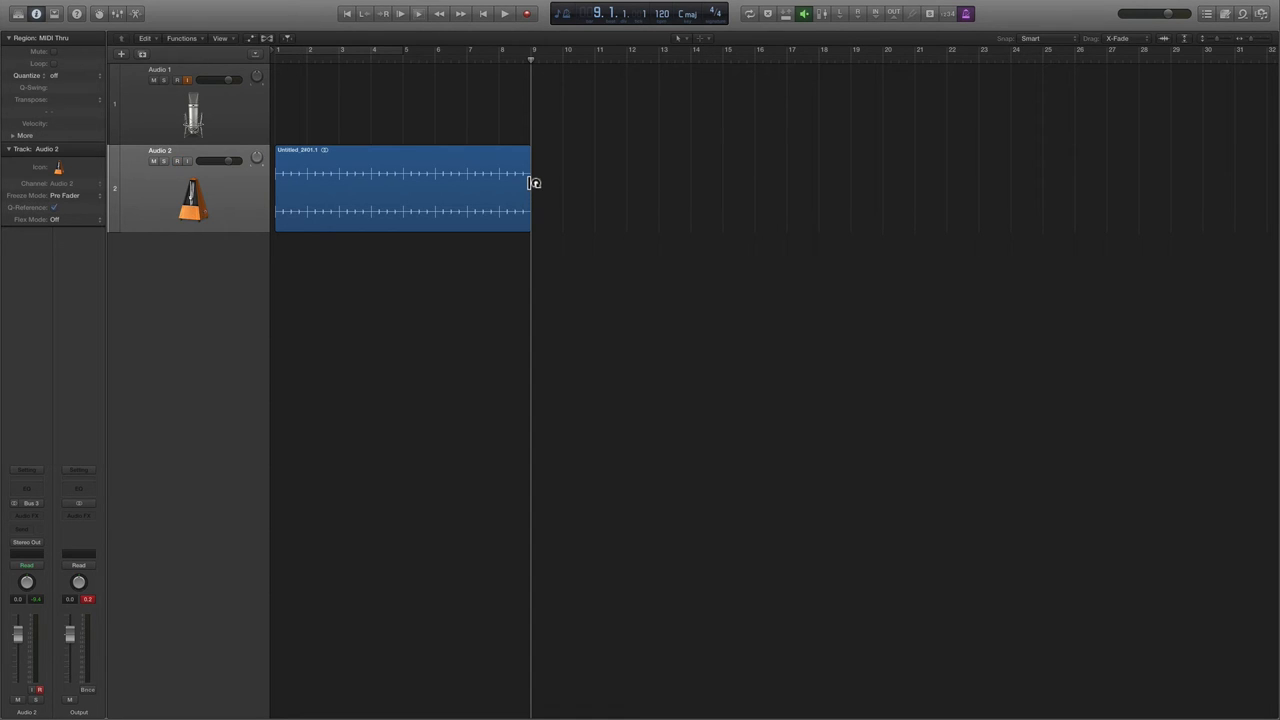
- Loop the trimmed click region through bar 17, then return the playhead to the start
left_click_drag(530, 183, 615, 183)
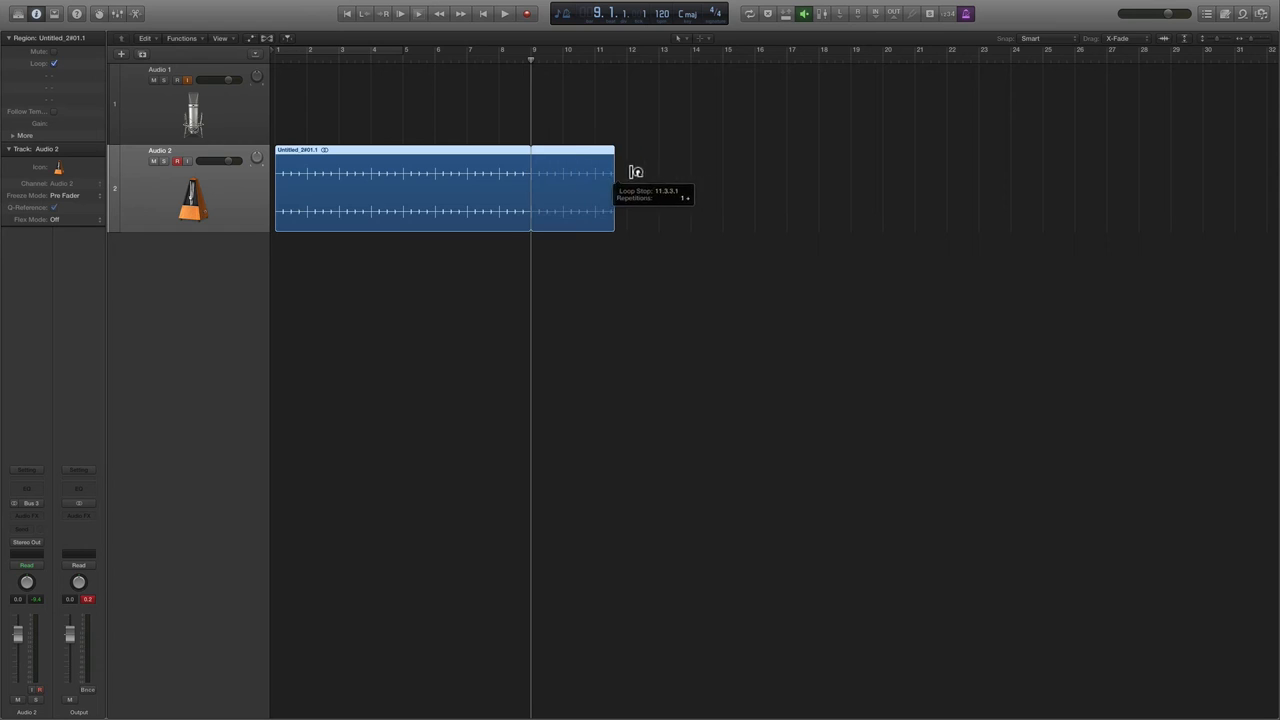
left_click_drag(613, 170, 785, 170)
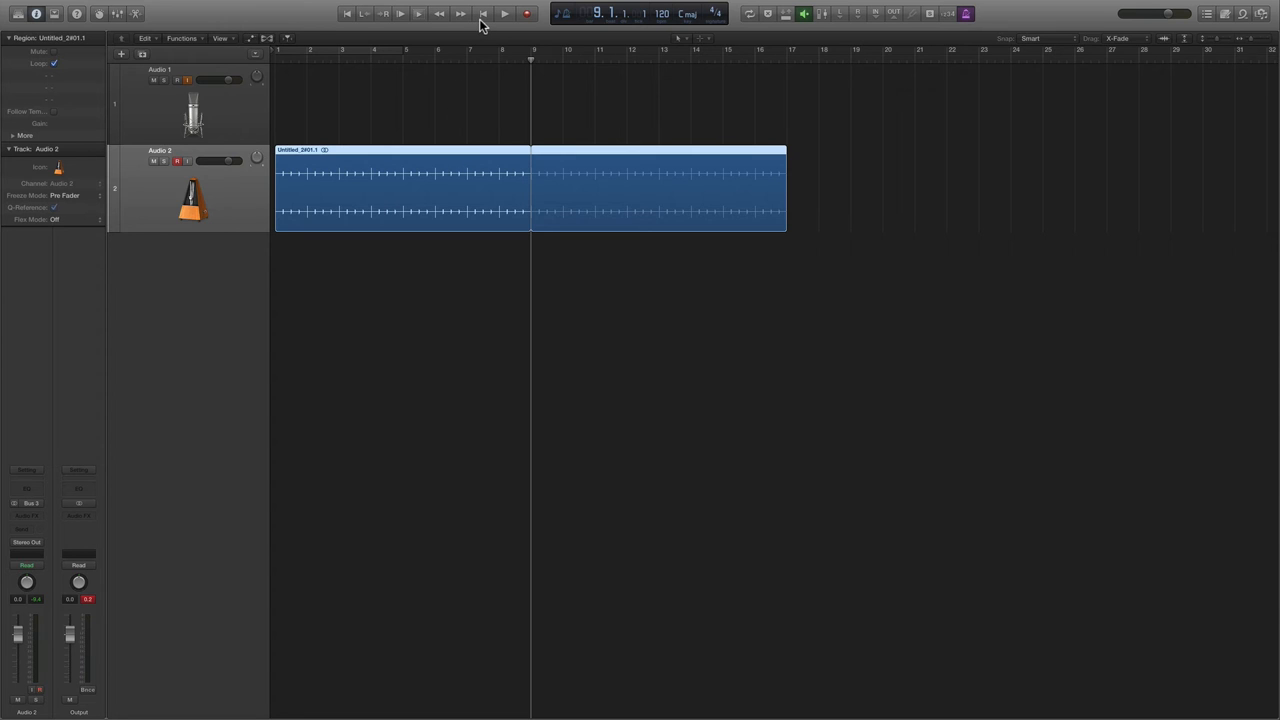
left_click(504, 13)
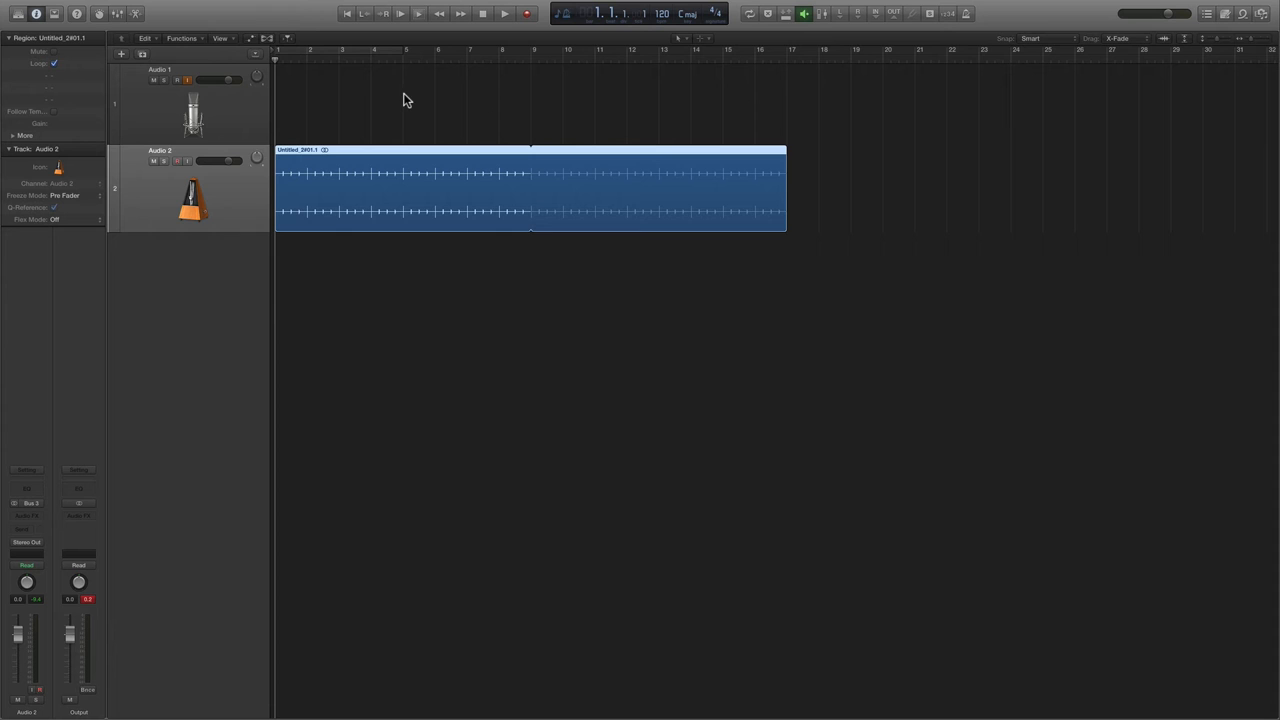
left_click(504, 13)
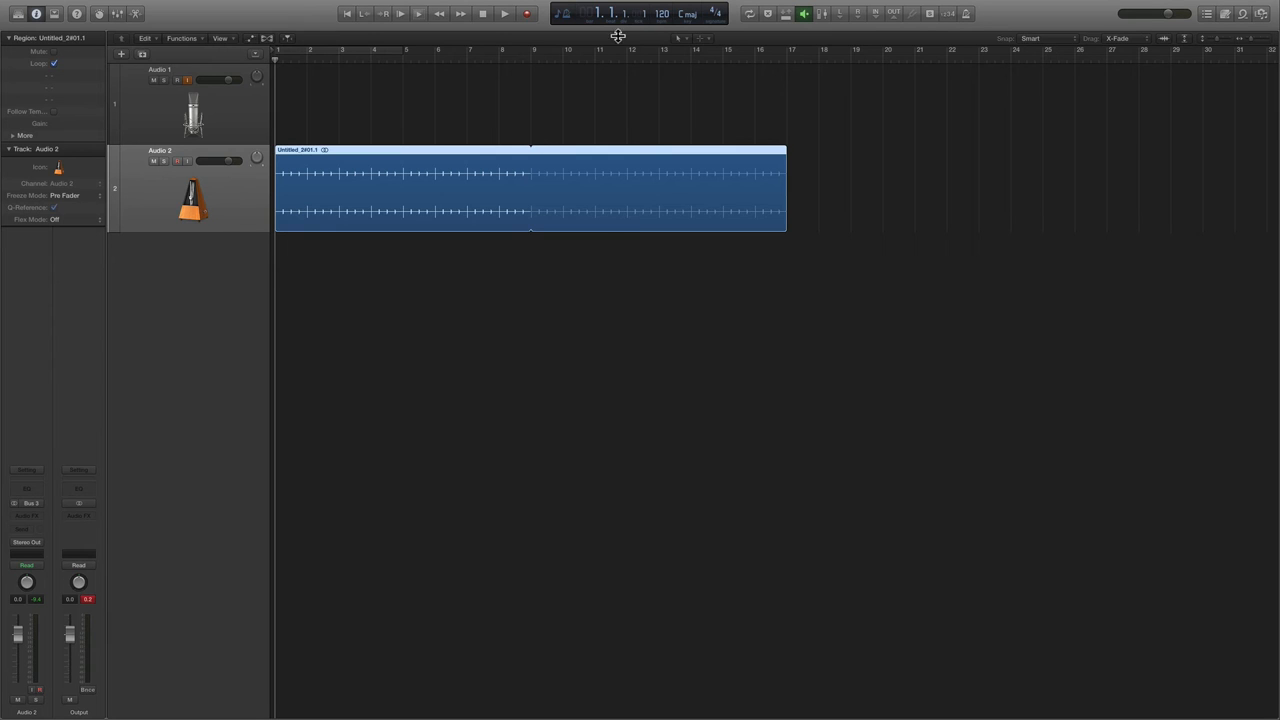
mouse_move(240, 210)
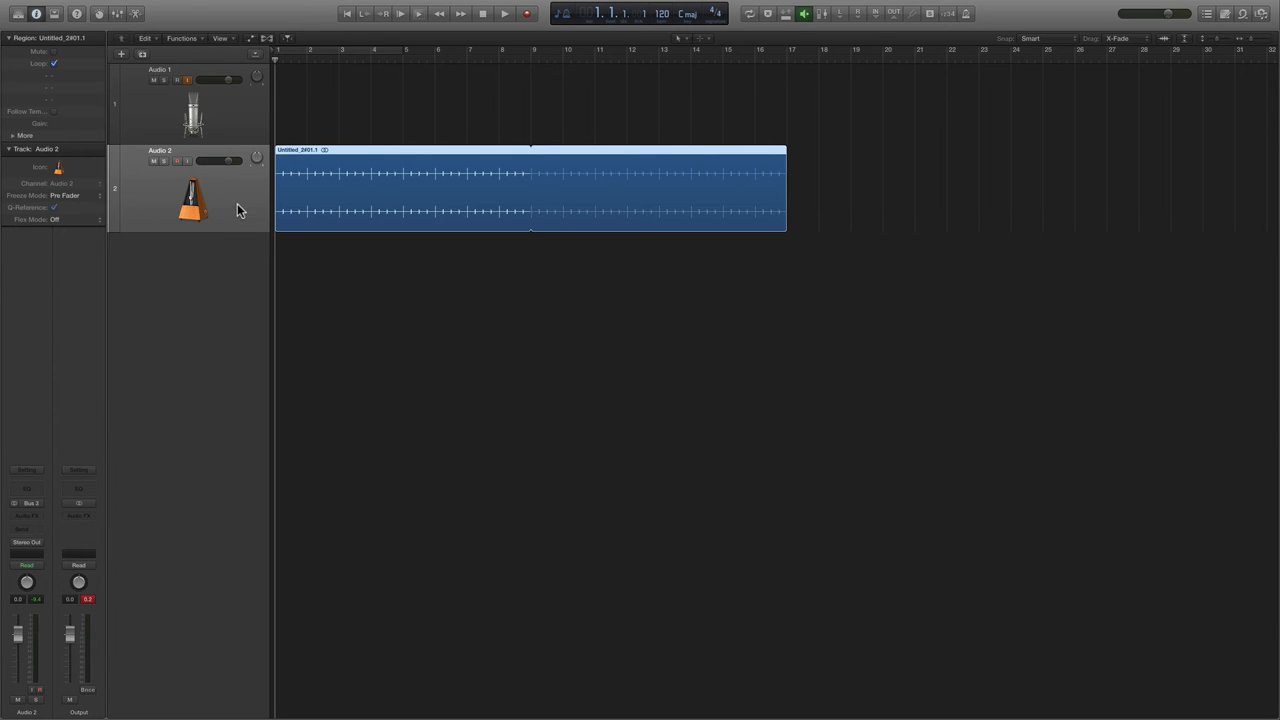
mouse_move(489, 197)
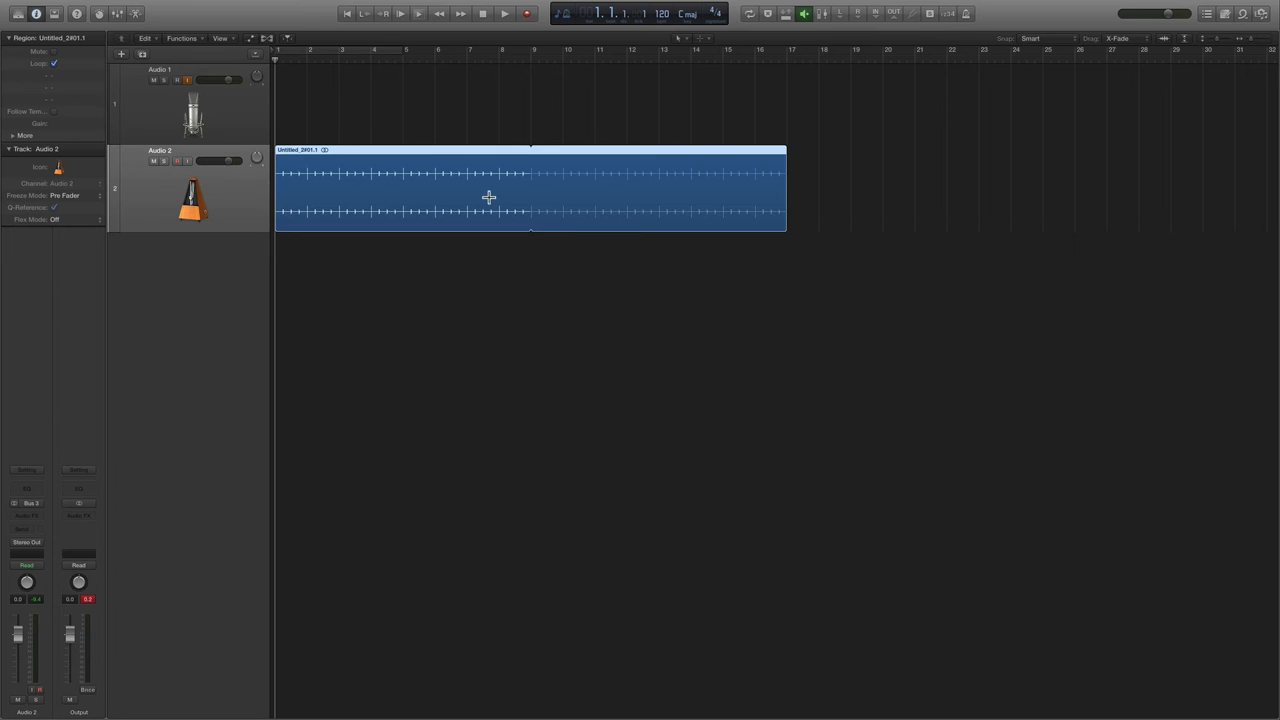
mouse_move(252, 193)
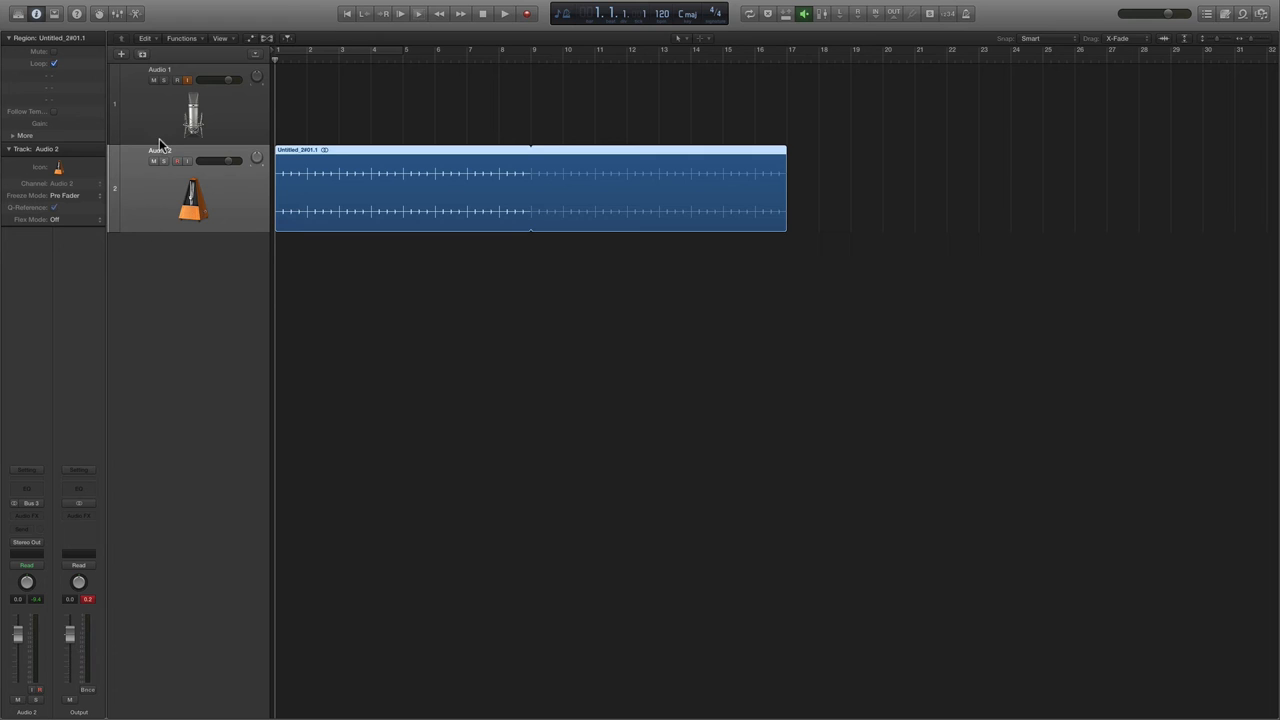
mouse_move(270, 43)
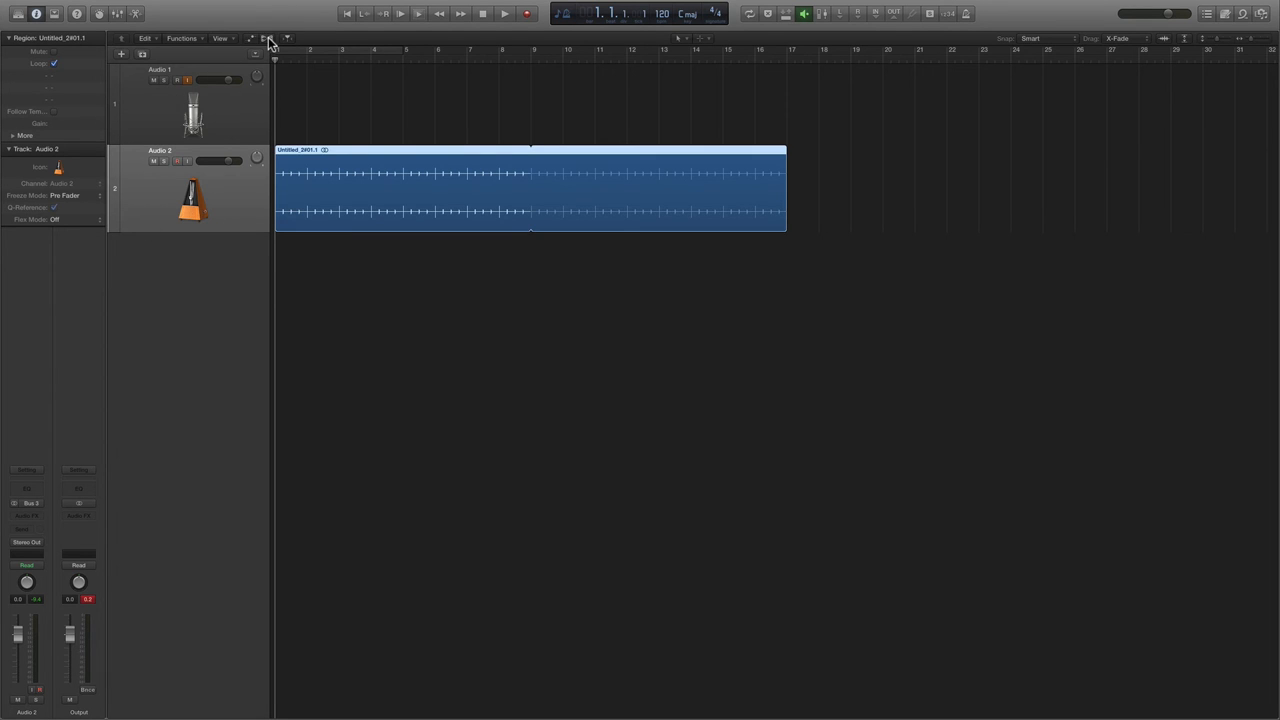
- Show Flex and set Audio 2's flex mode to Flex Time - Slicing
left_click(267, 38)
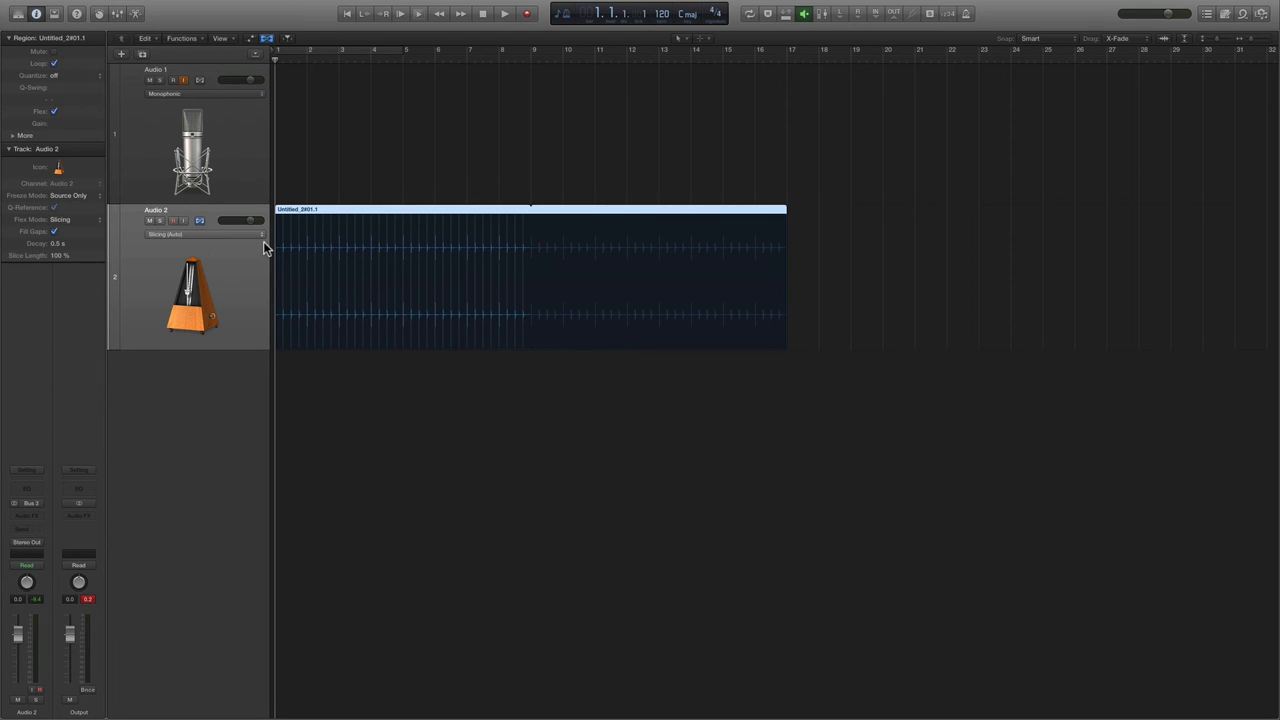
left_click(205, 219)
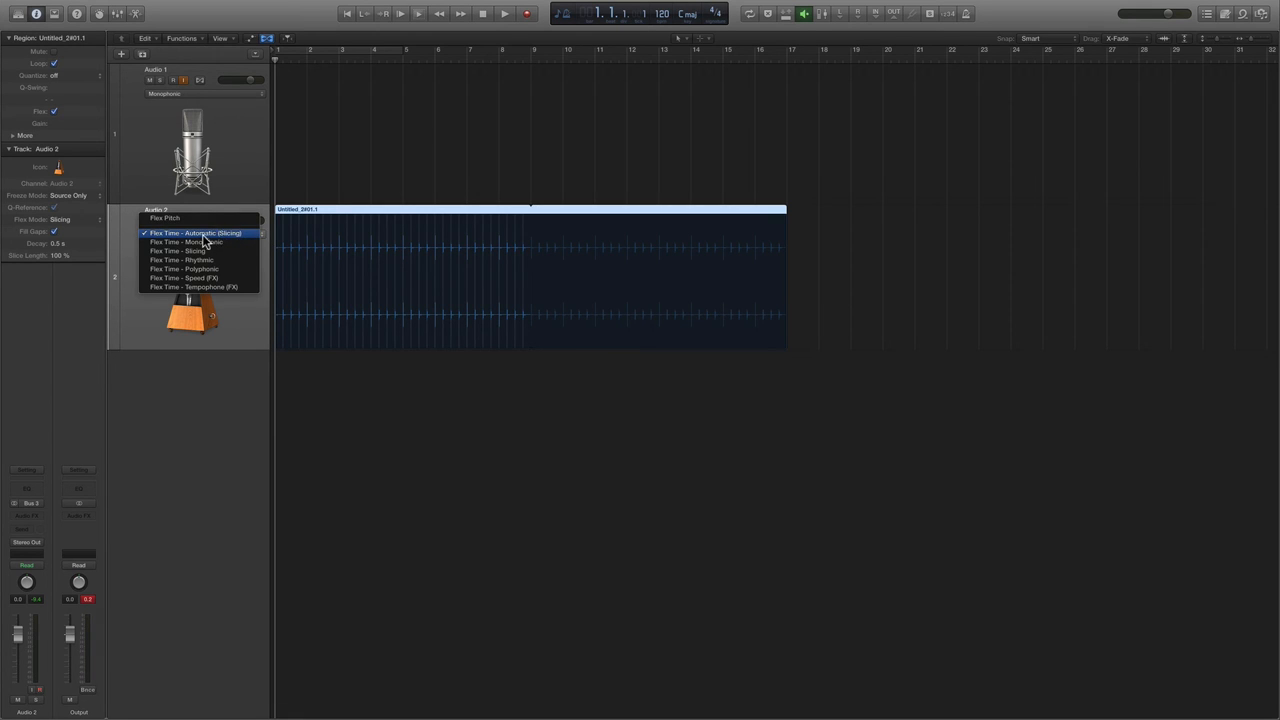
left_click(178, 251)
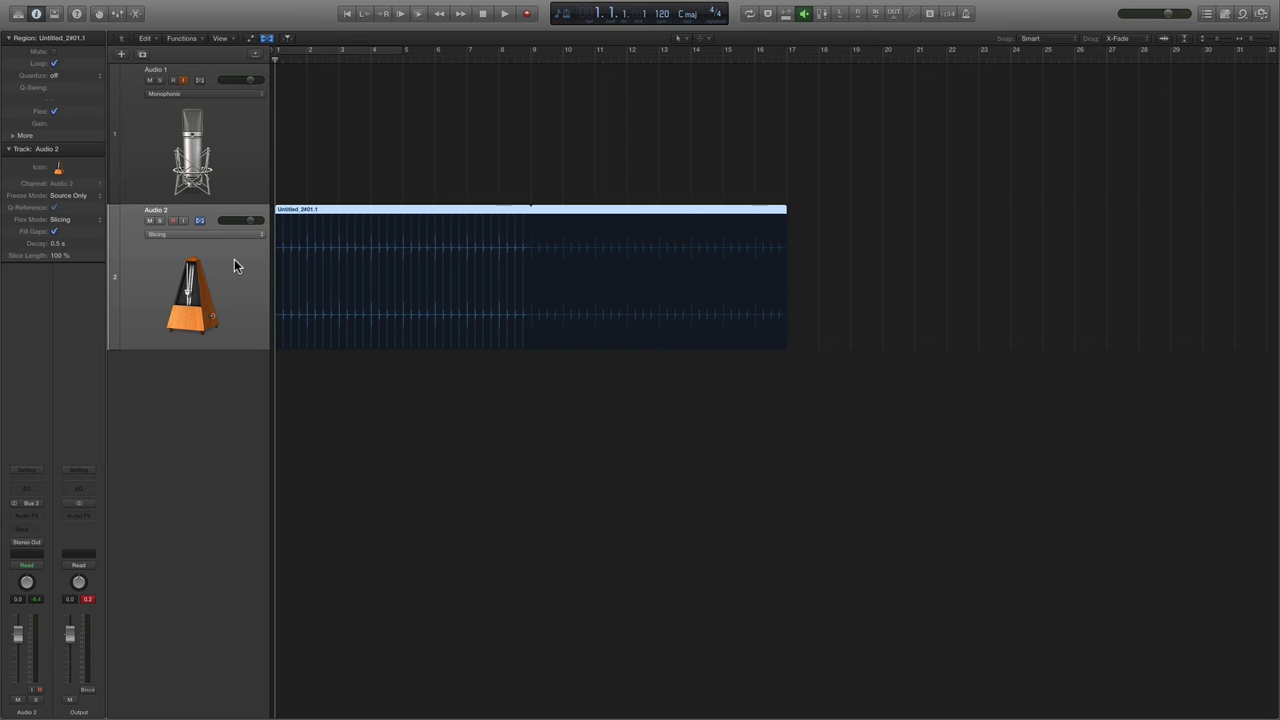
left_click(60, 219)
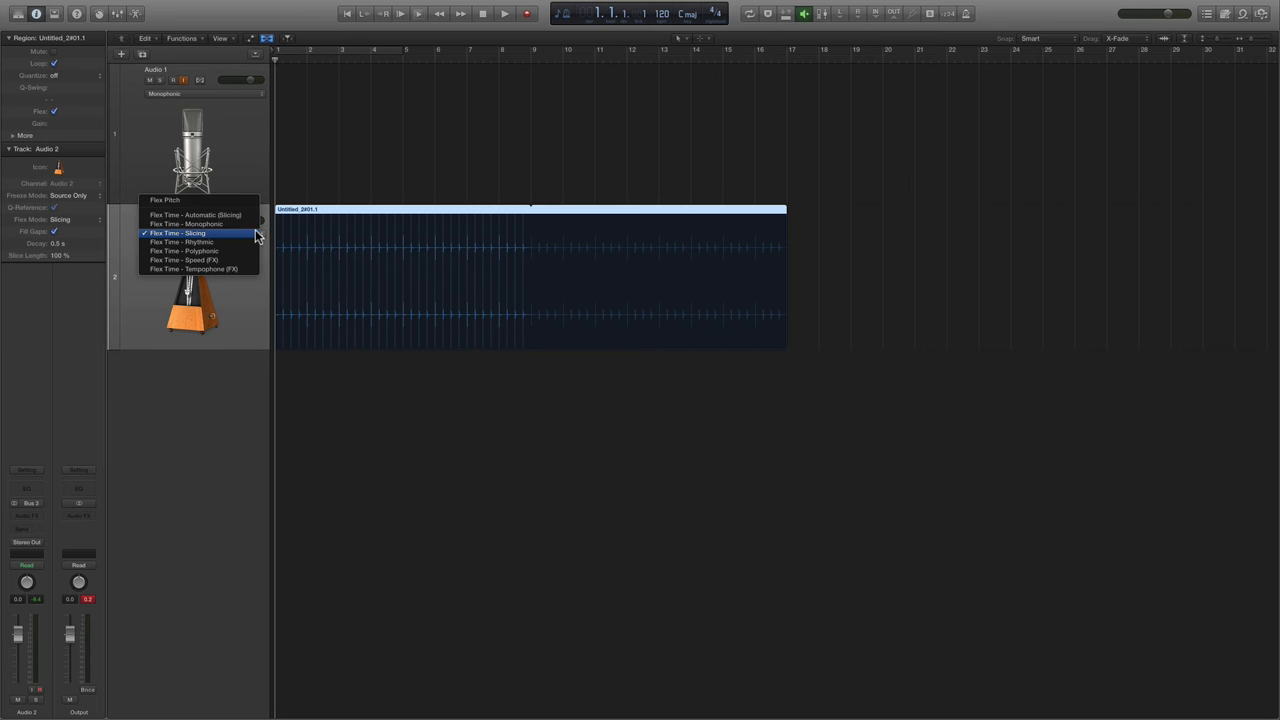
left_click(178, 232)
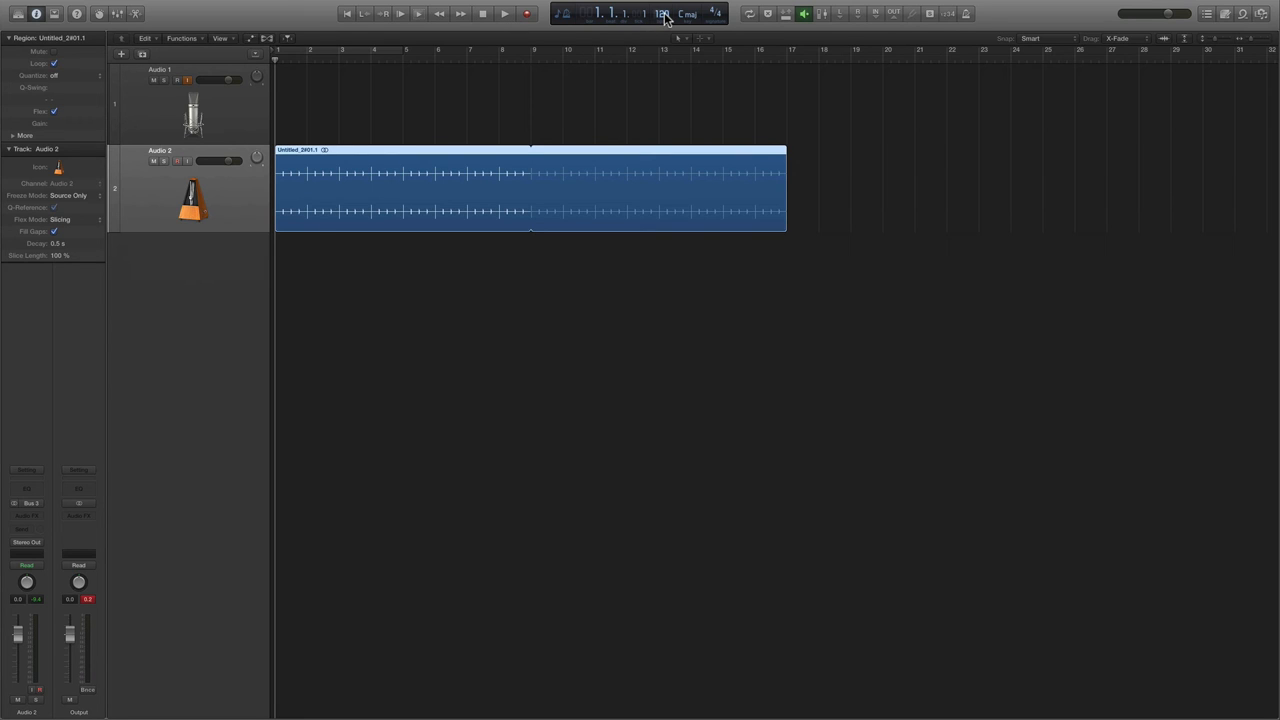
- Set the project tempo to 96 BPM, audition the sliced click region, then stop
left_click(661, 13)
type("72")
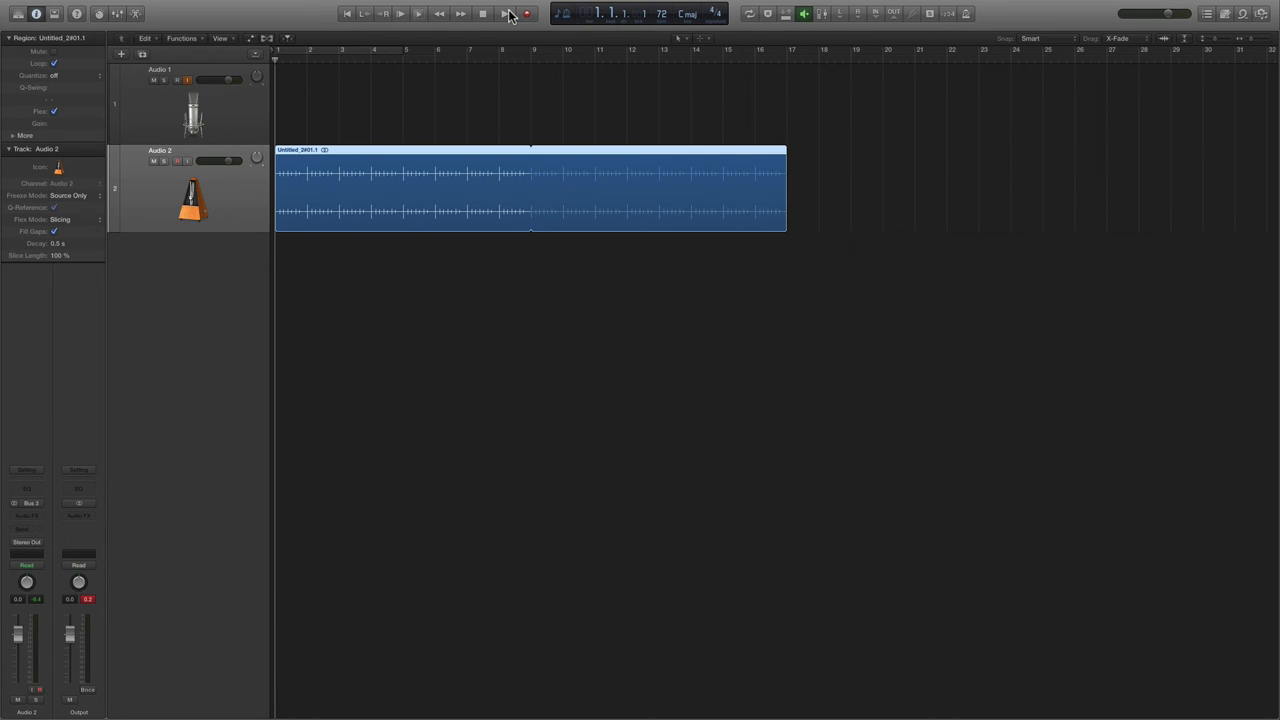
left_click(505, 18)
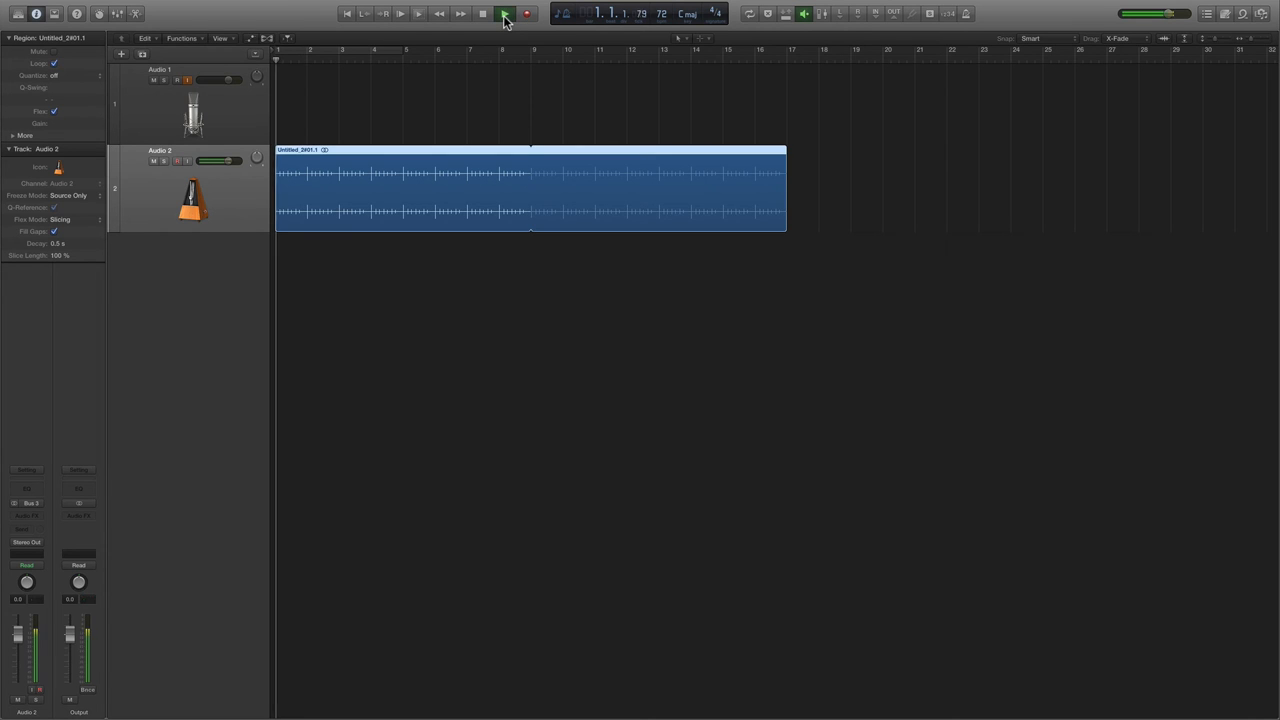
left_click(505, 18)
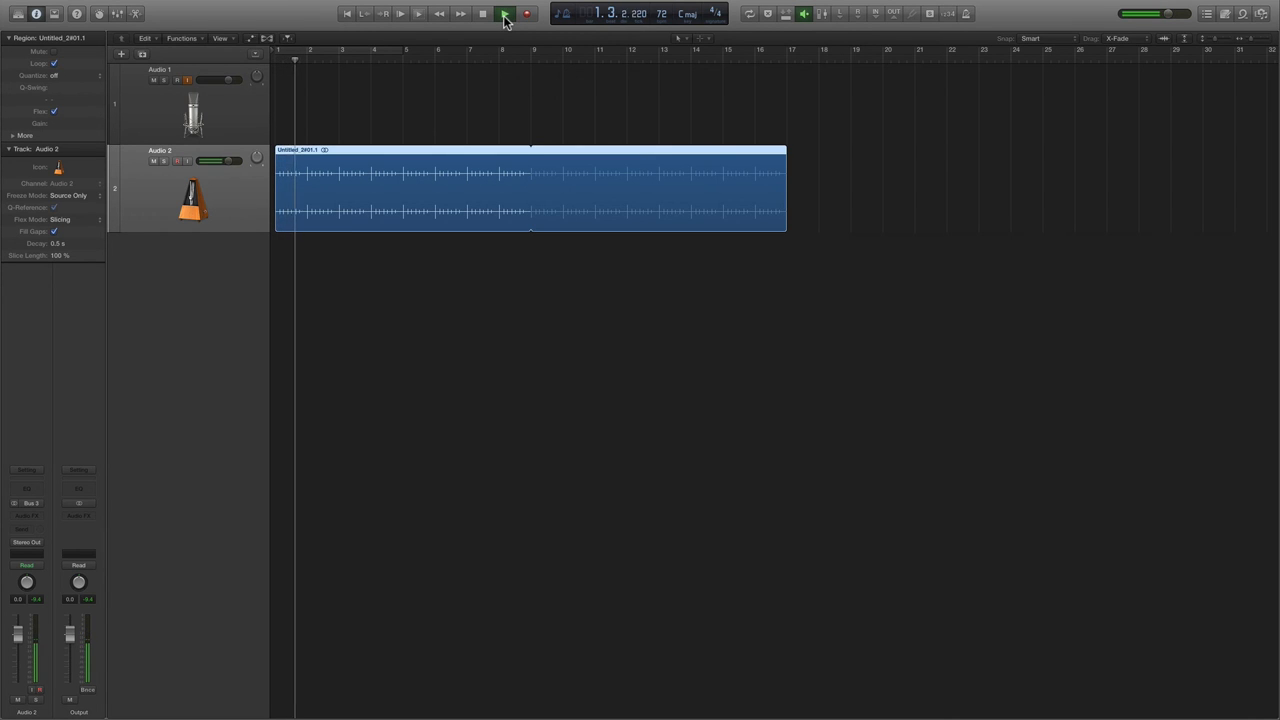
left_click(504, 13)
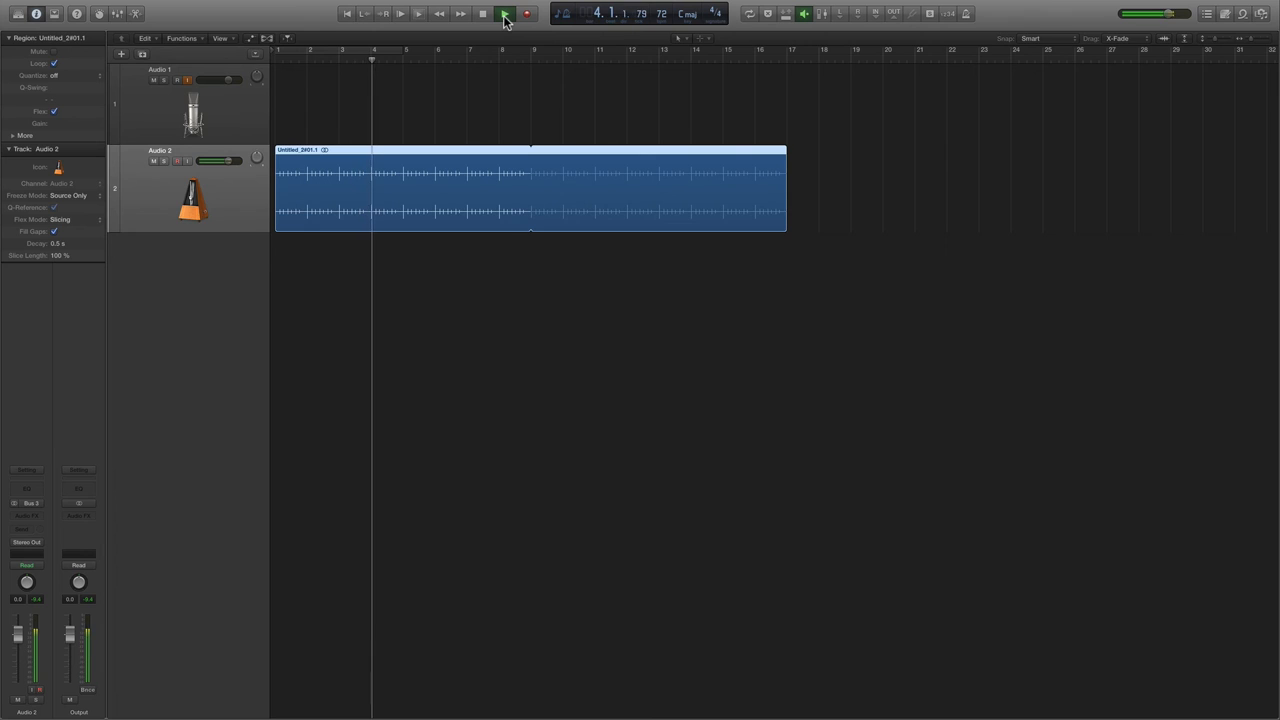
left_click(504, 14)
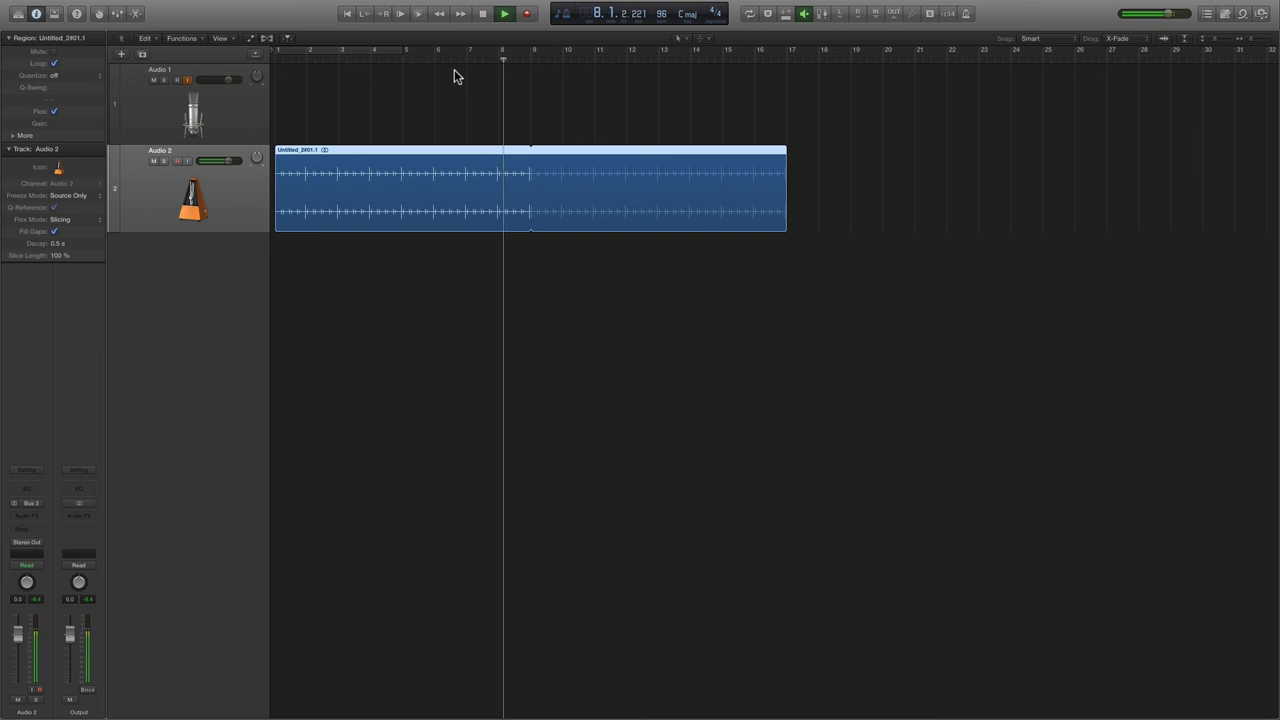
left_click(504, 13)
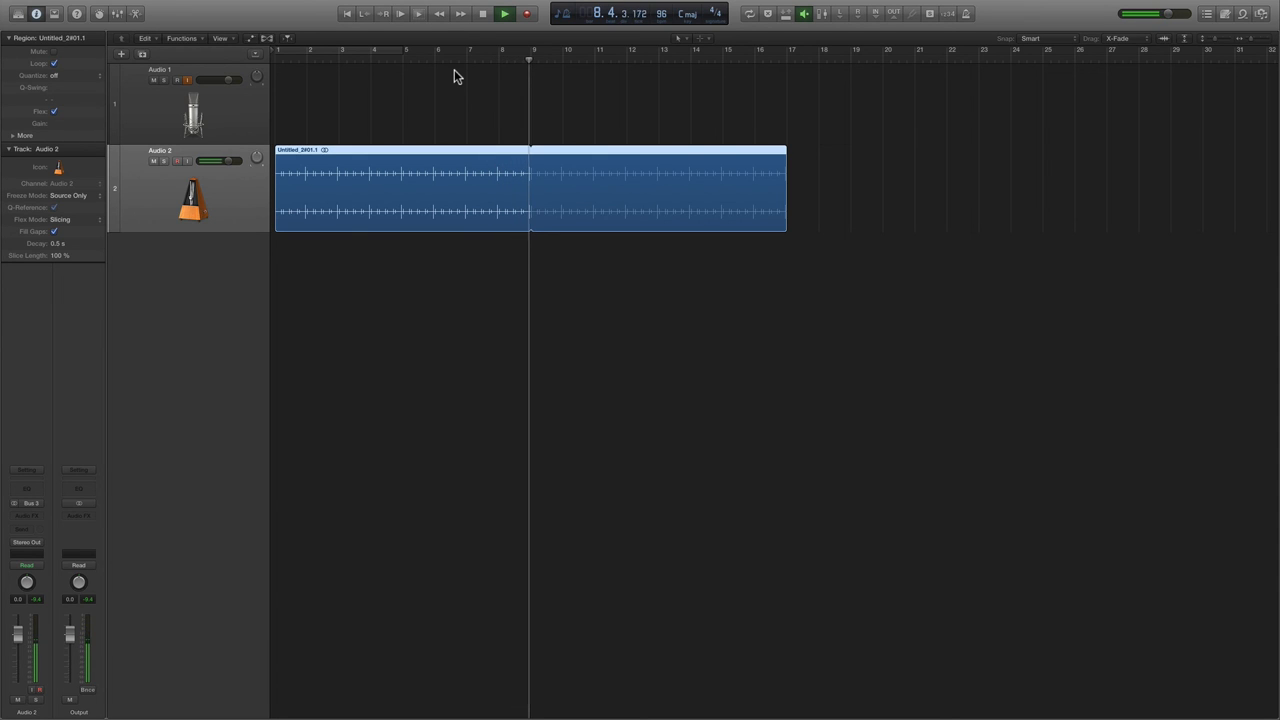
left_click(504, 13)
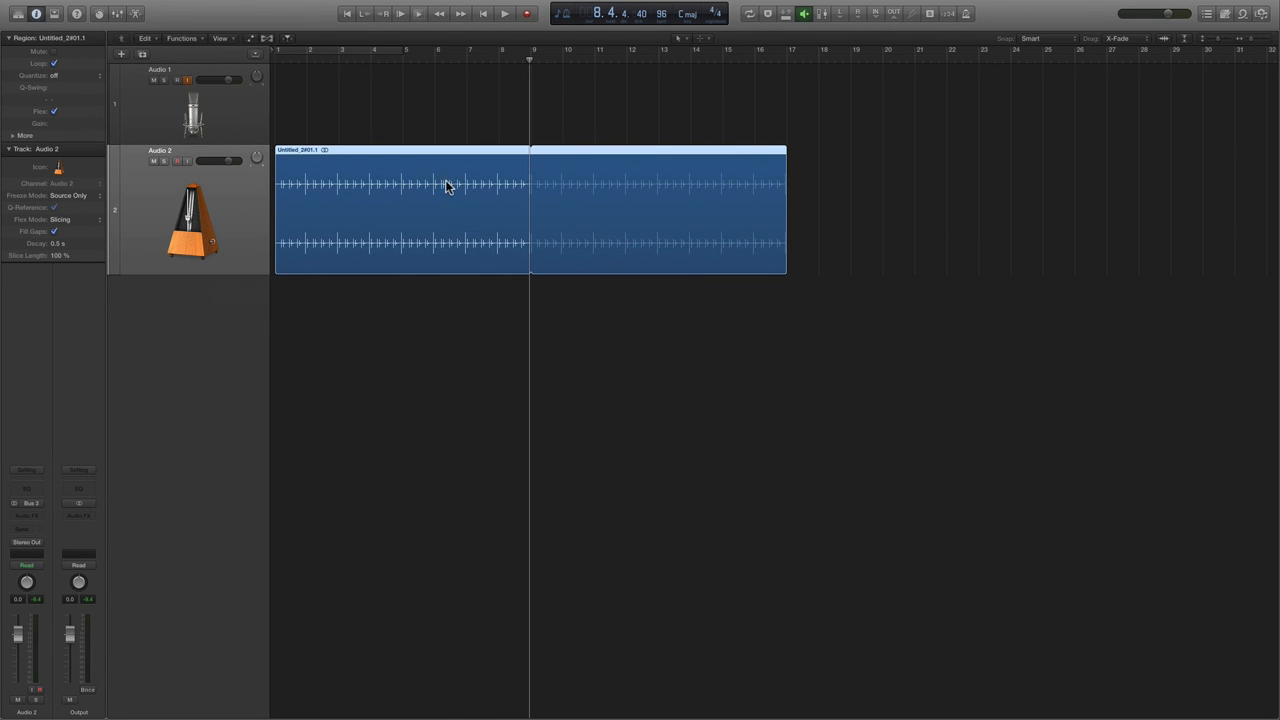
mouse_move(520, 185)
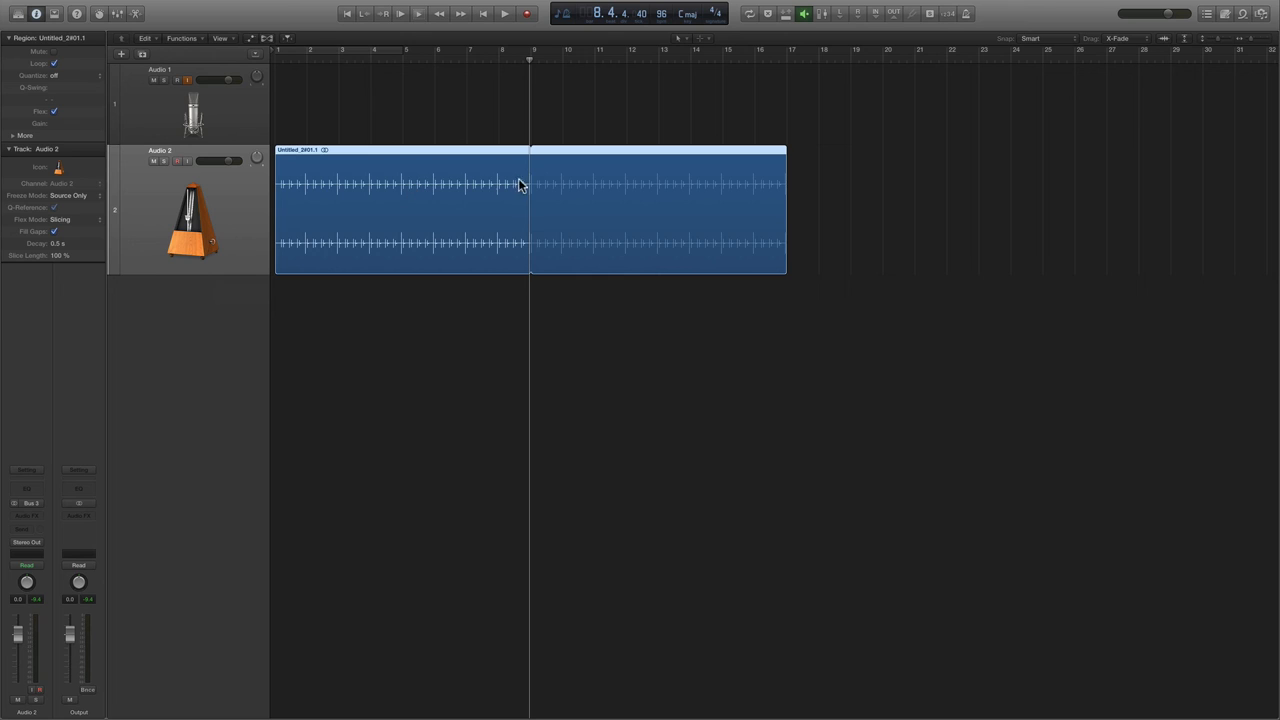
mouse_move(362, 213)
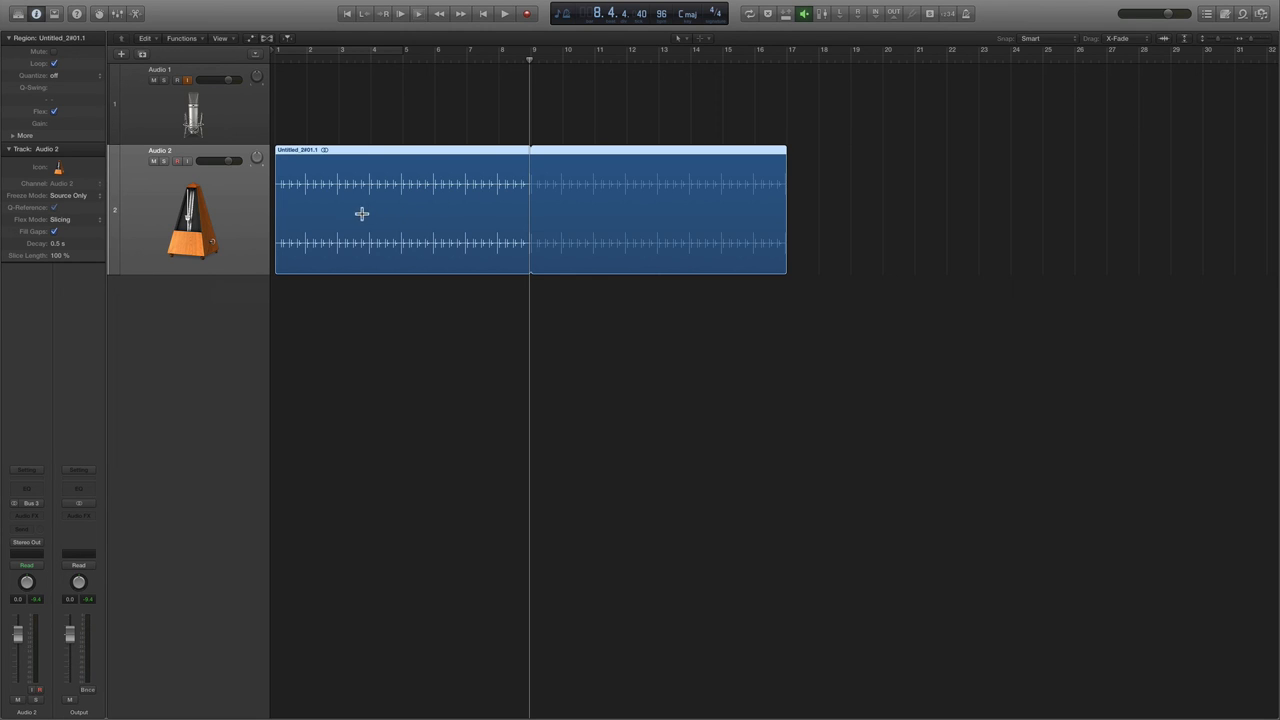
mouse_move(421, 197)
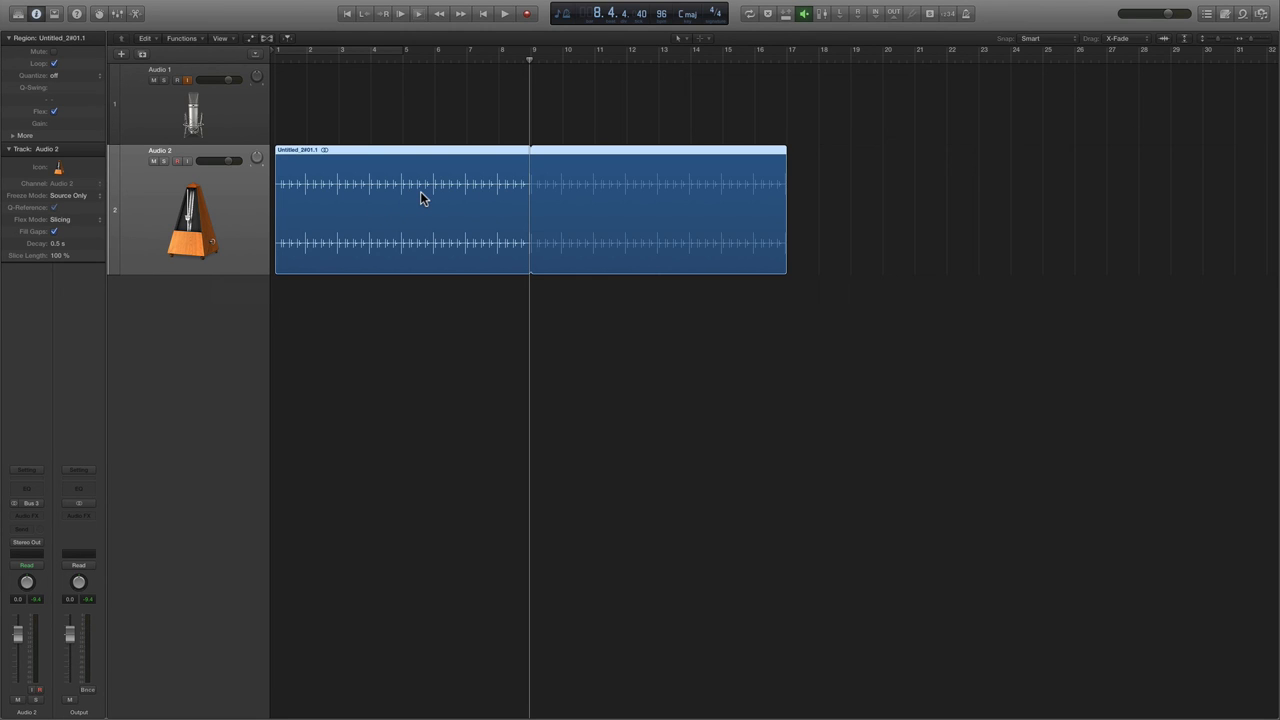